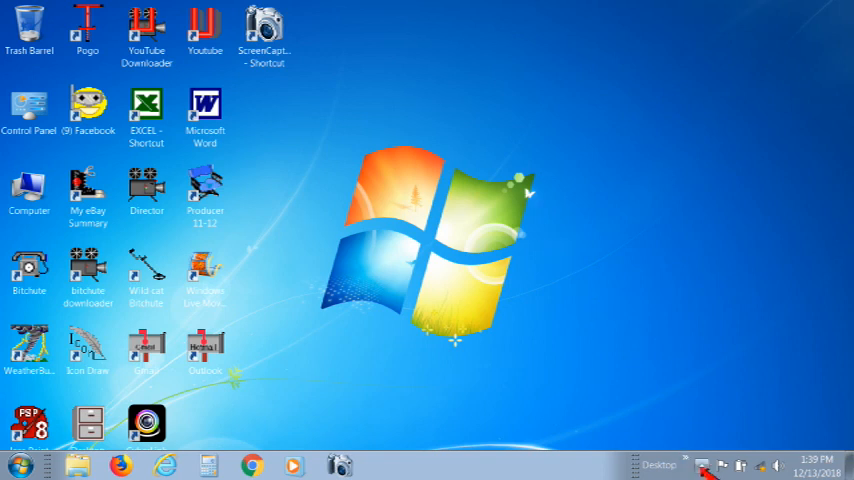
- Open the Director folder from its desktop shortcut and review the CyberLink shortcuts
{"action": "left_click", "coordinate": [705, 465]}
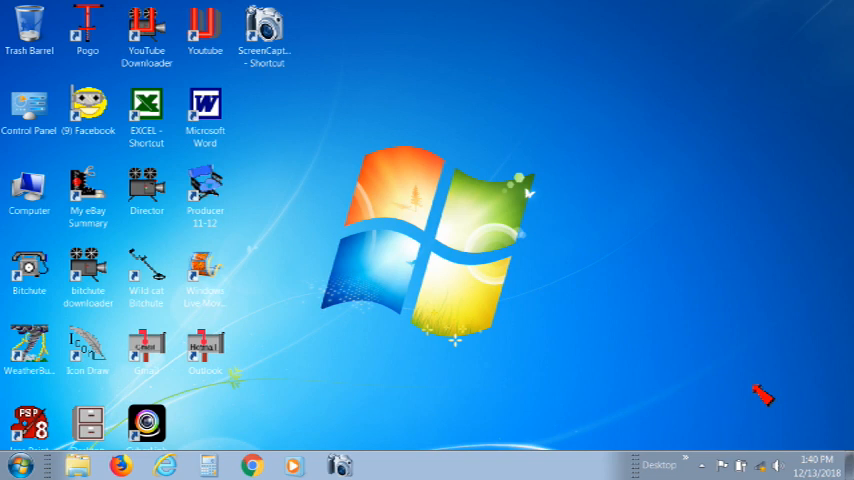
{"action": "mouse_move", "coordinate": [768, 398]}
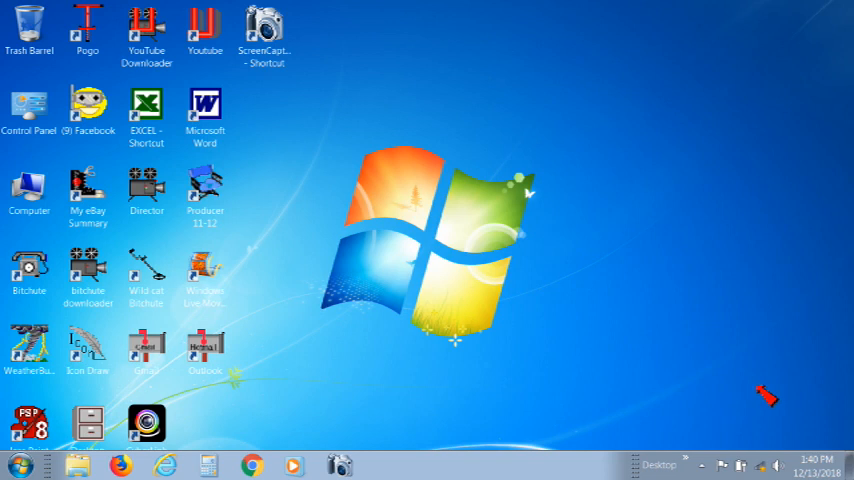
{"action": "mouse_move", "coordinate": [767, 395]}
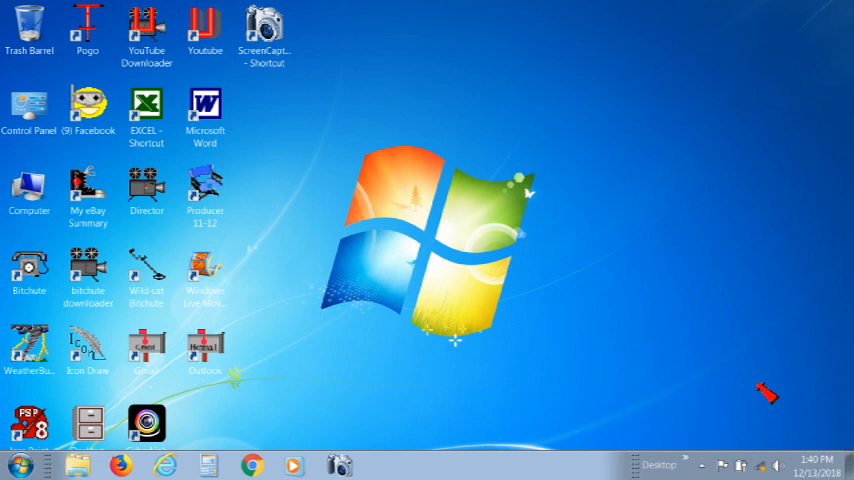
{"action": "mouse_move", "coordinate": [762, 382]}
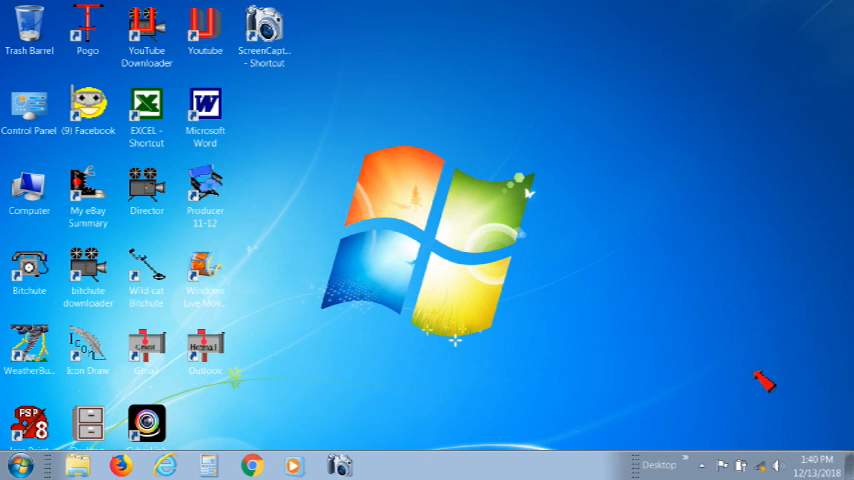
{"action": "left_click", "coordinate": [146, 190]}
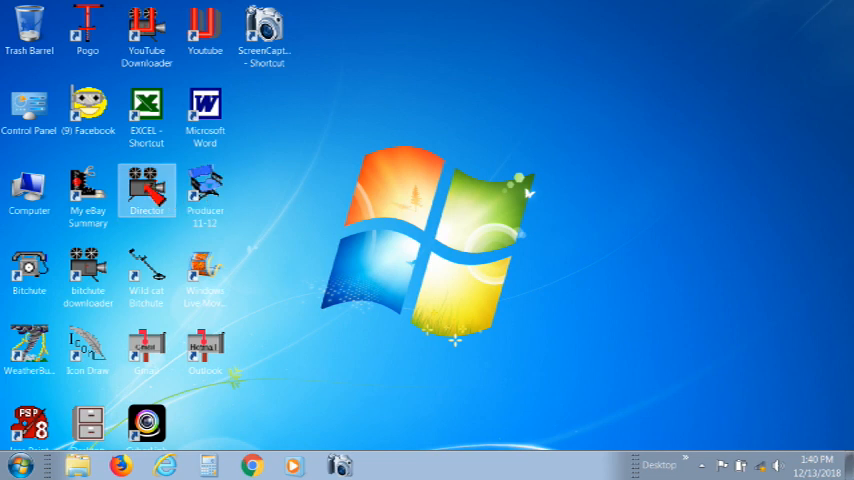
{"action": "double_click", "coordinate": [146, 190]}
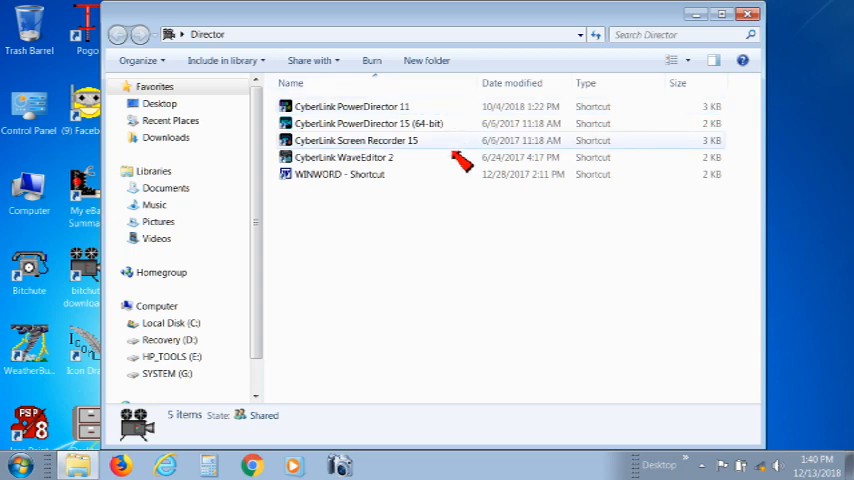
{"action": "left_click", "coordinate": [367, 123]}
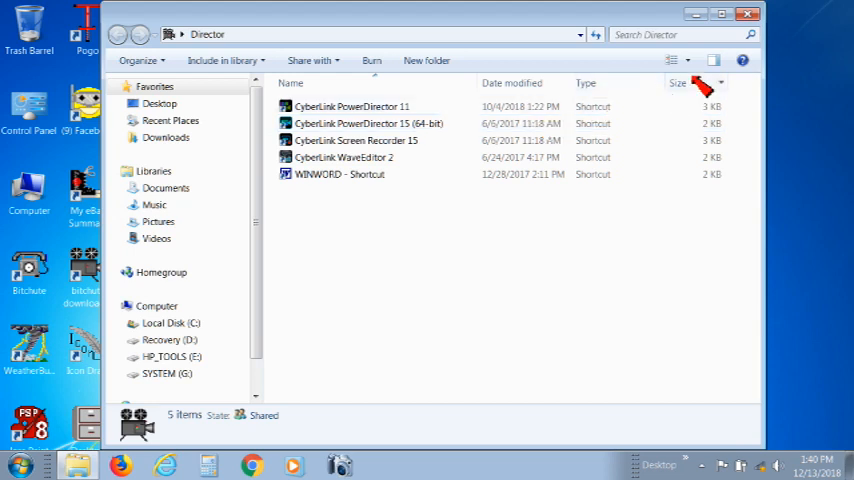
{"action": "left_click", "coordinate": [747, 13]}
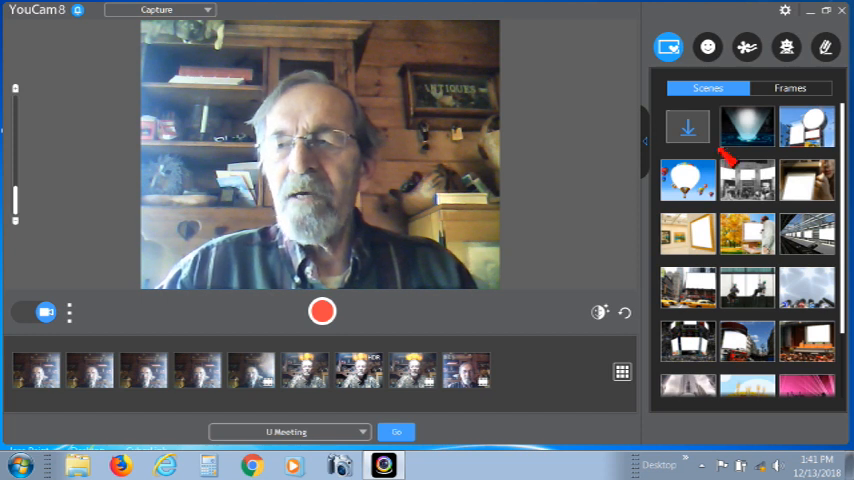
{"action": "mouse_move", "coordinate": [790, 88]}
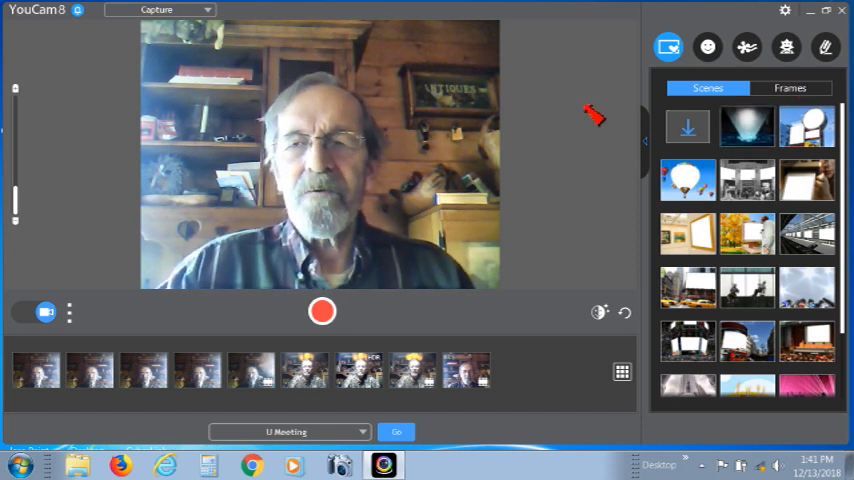
- Cycle through hologram, billboard, balloon, photo, gallery and easel scenes, ending on the taxi street
{"action": "left_click", "coordinate": [747, 127]}
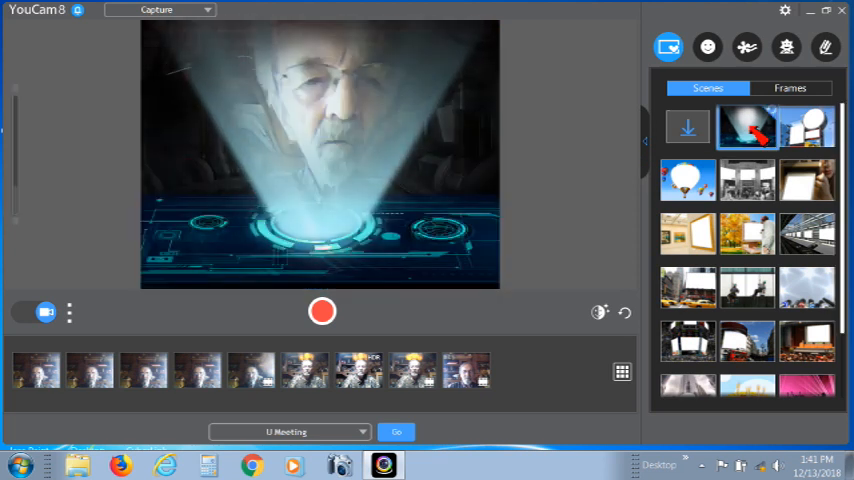
{"action": "left_click", "coordinate": [746, 127]}
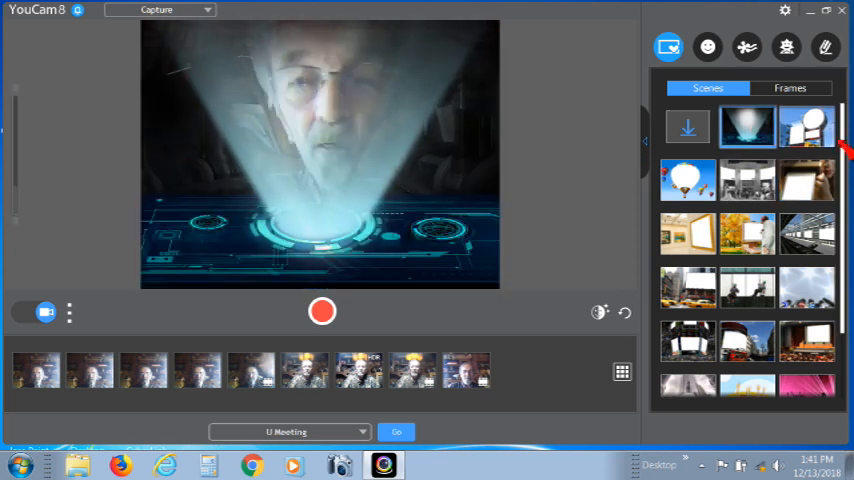
{"action": "left_click", "coordinate": [807, 126]}
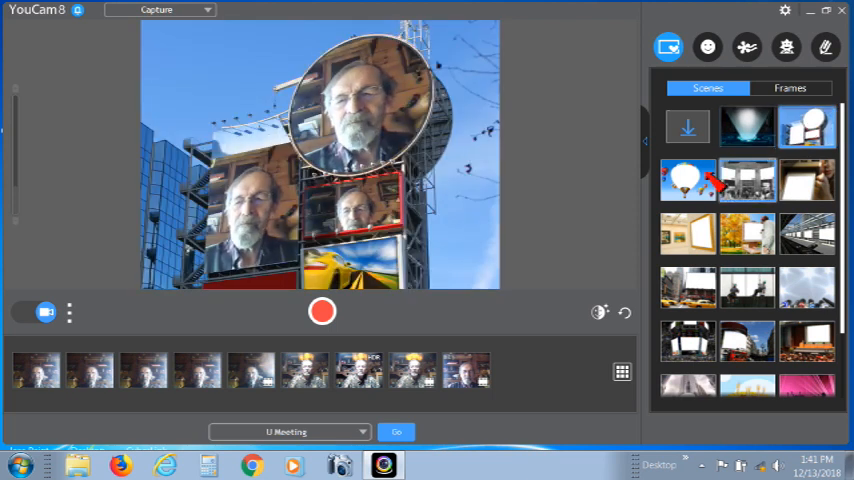
{"action": "left_click", "coordinate": [687, 180]}
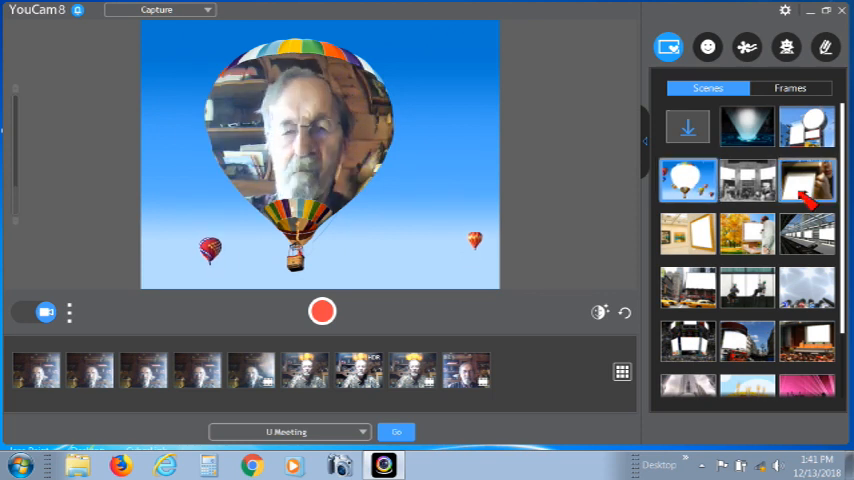
{"action": "left_click", "coordinate": [747, 180]}
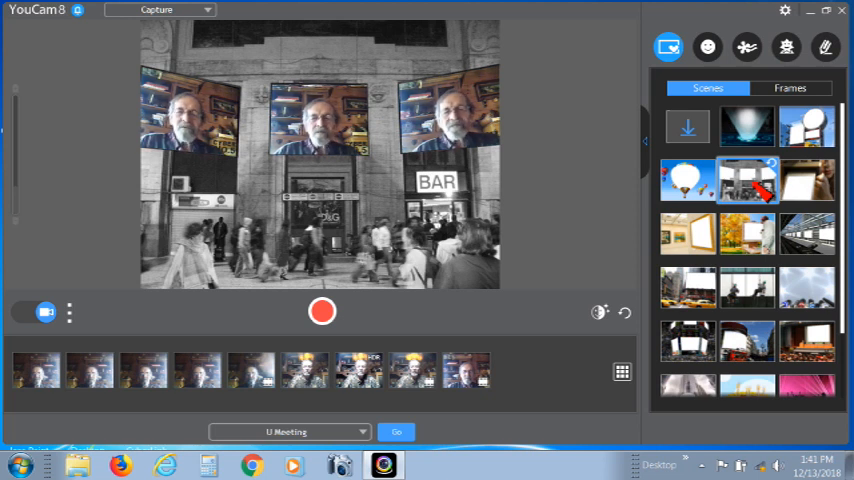
{"action": "left_click", "coordinate": [806, 181]}
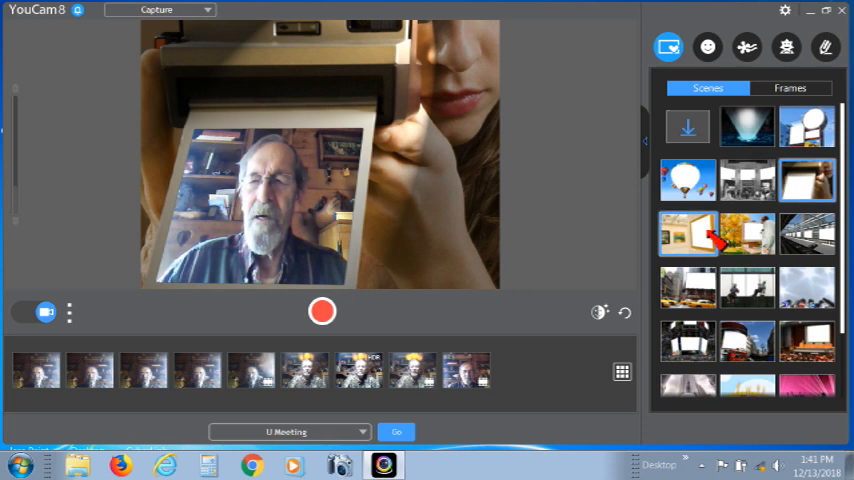
{"action": "left_click", "coordinate": [687, 233]}
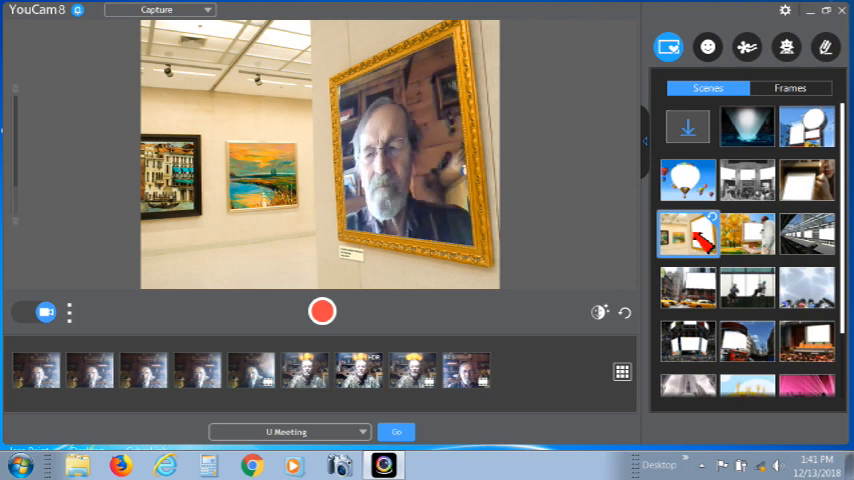
{"action": "left_click", "coordinate": [747, 234]}
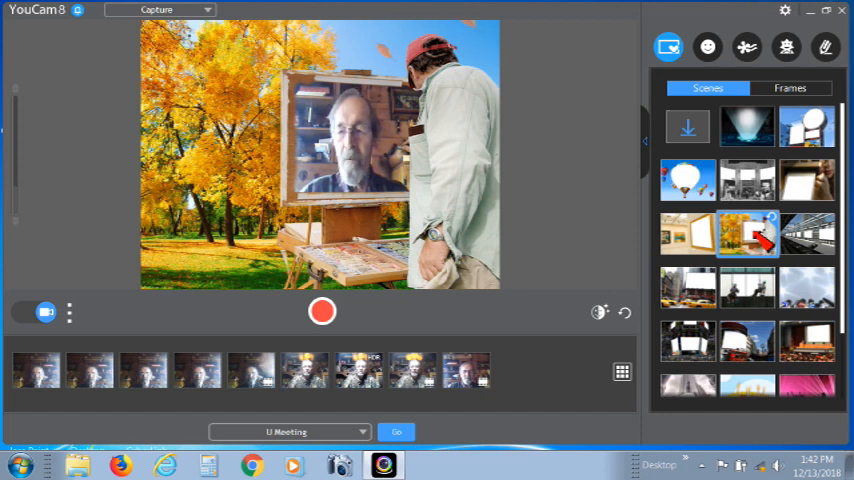
{"action": "left_click", "coordinate": [807, 234]}
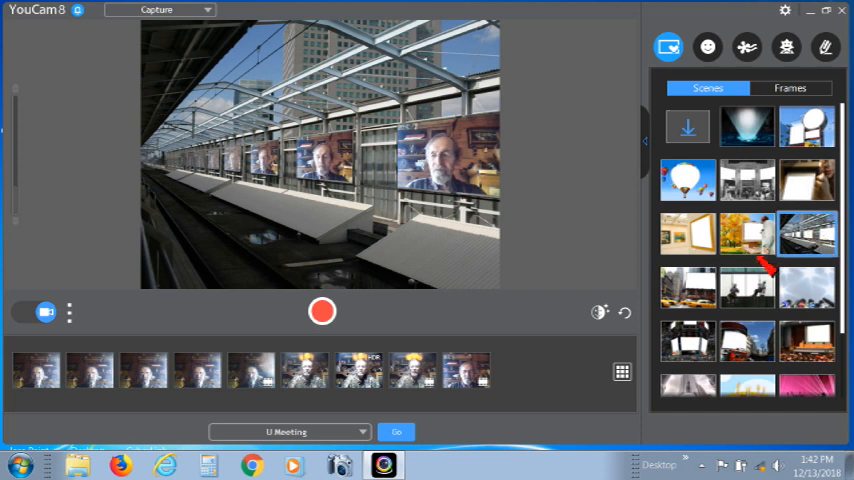
{"action": "left_click", "coordinate": [687, 287]}
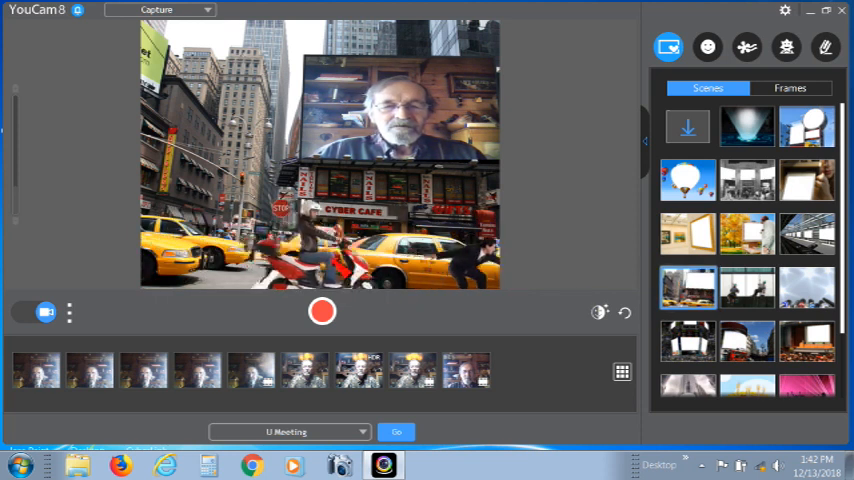
- Try window-washer, news microphone, scoreboard, red bus and stage scenes, ending on the skyscraper billboard
{"action": "left_click", "coordinate": [747, 287]}
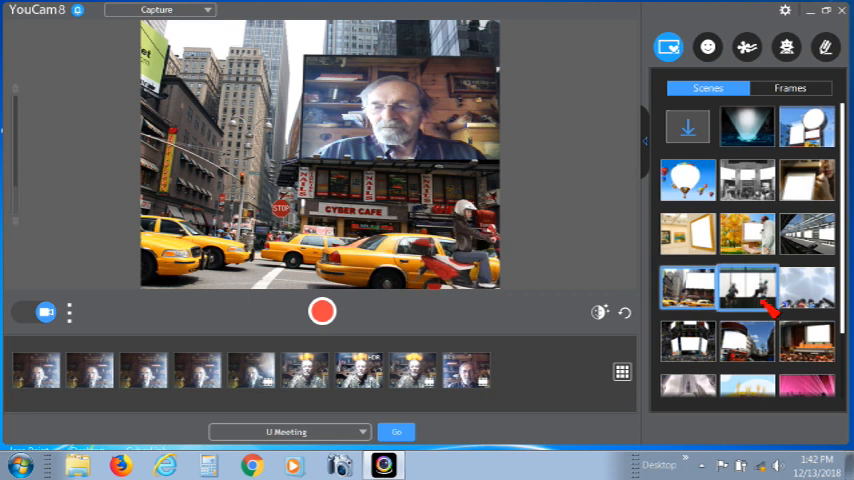
{"action": "left_click", "coordinate": [806, 287]}
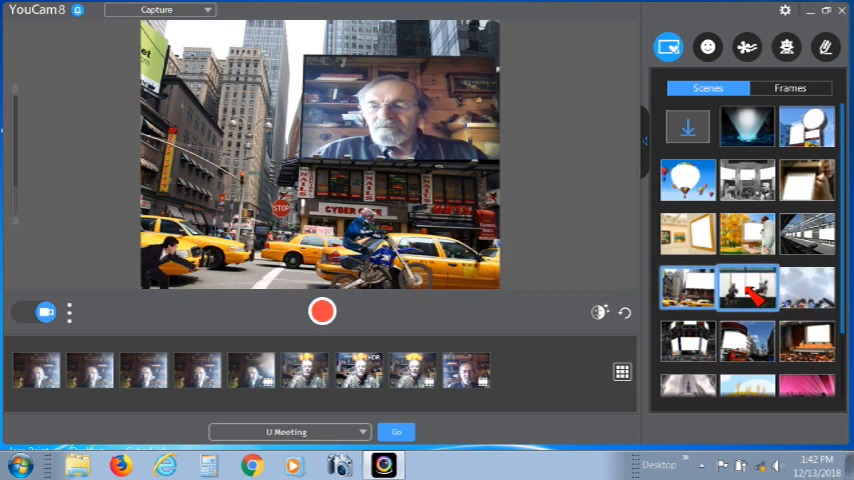
{"action": "left_click", "coordinate": [748, 287]}
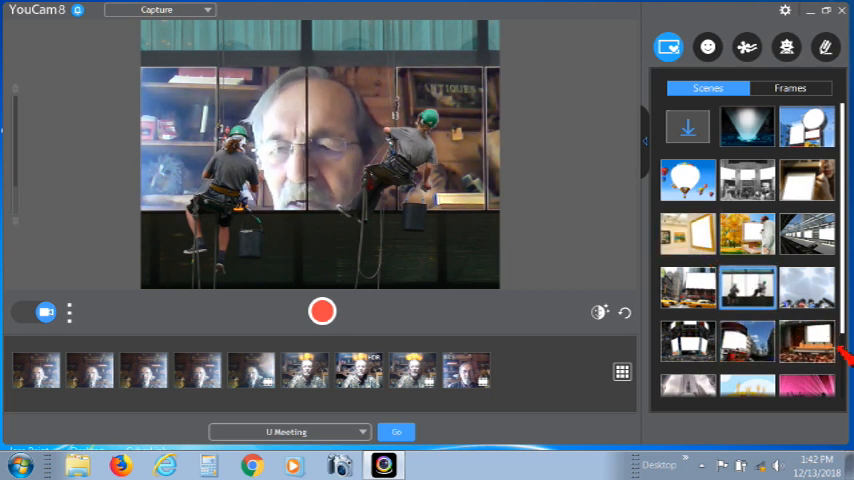
{"action": "left_click", "coordinate": [687, 234]}
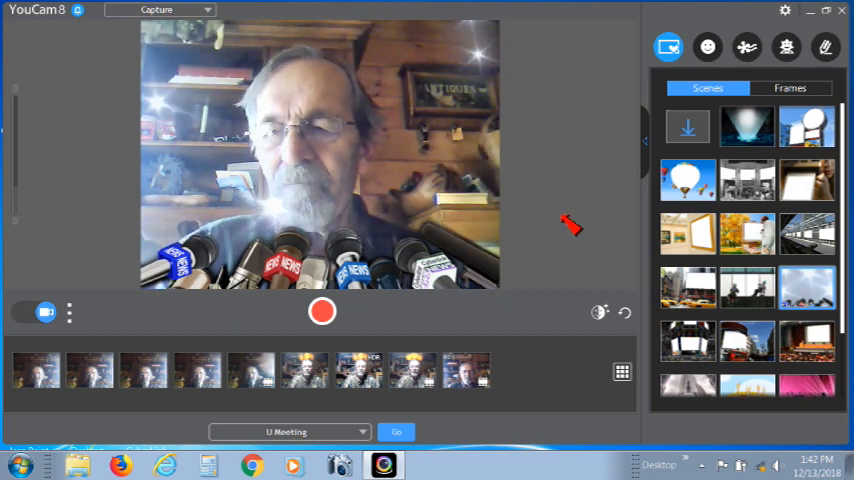
{"action": "left_click", "coordinate": [688, 340]}
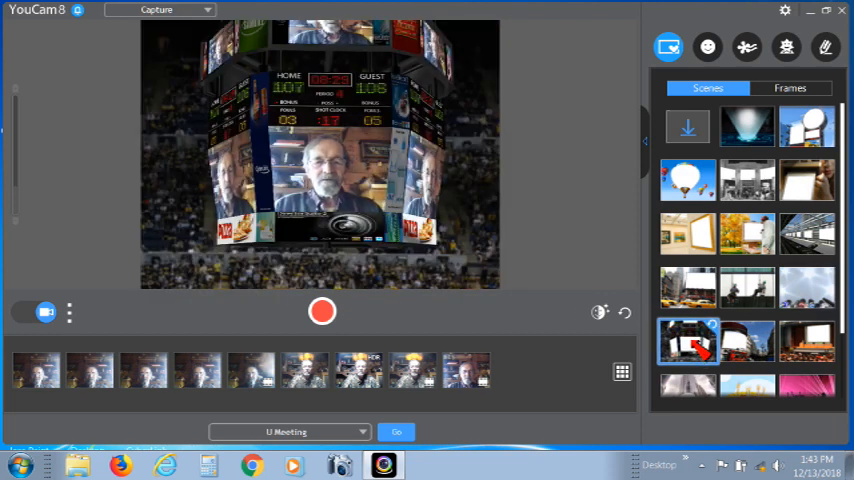
{"action": "left_click", "coordinate": [747, 341]}
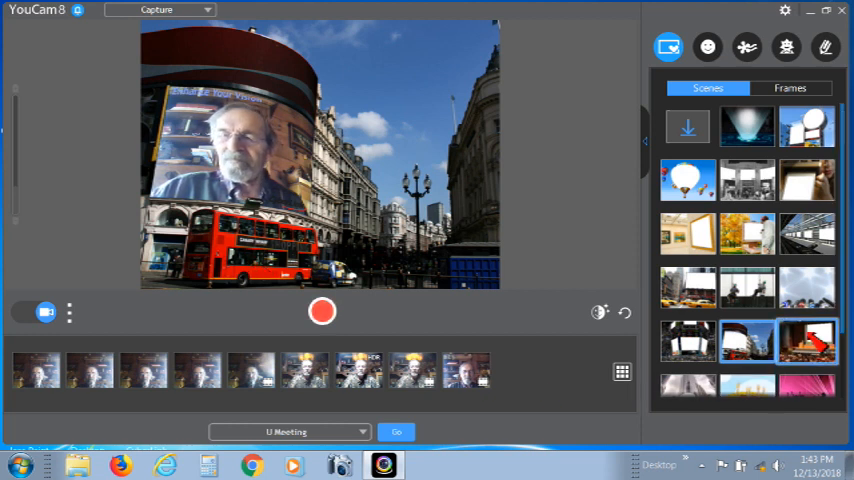
{"action": "left_click", "coordinate": [807, 340]}
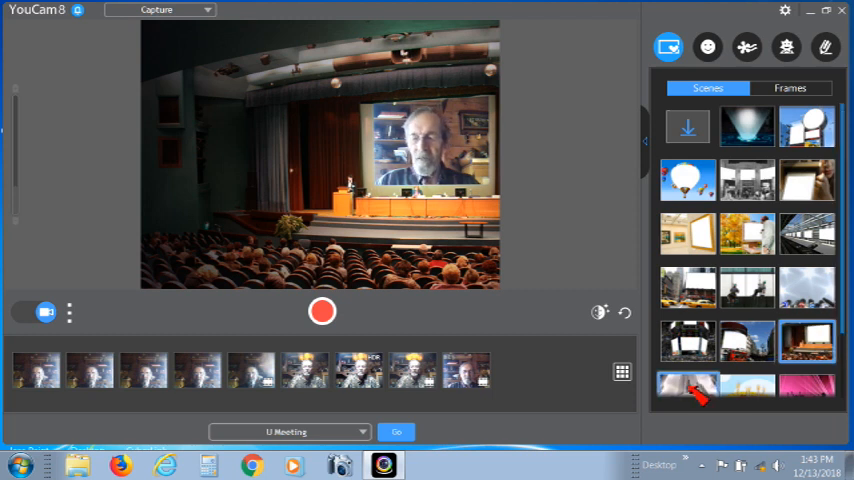
{"action": "left_click", "coordinate": [688, 387]}
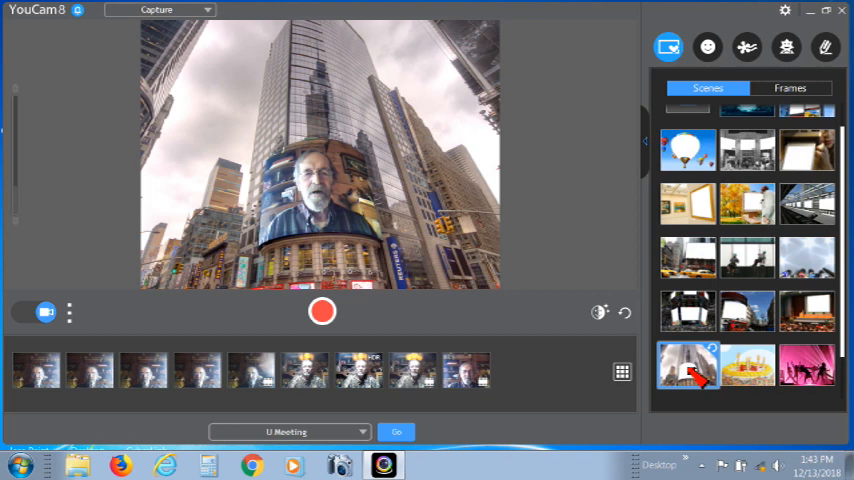
- Apply the Happy Birthday scene, then the pink confetti party crowd scene, and show Avatars
{"action": "left_click", "coordinate": [746, 365]}
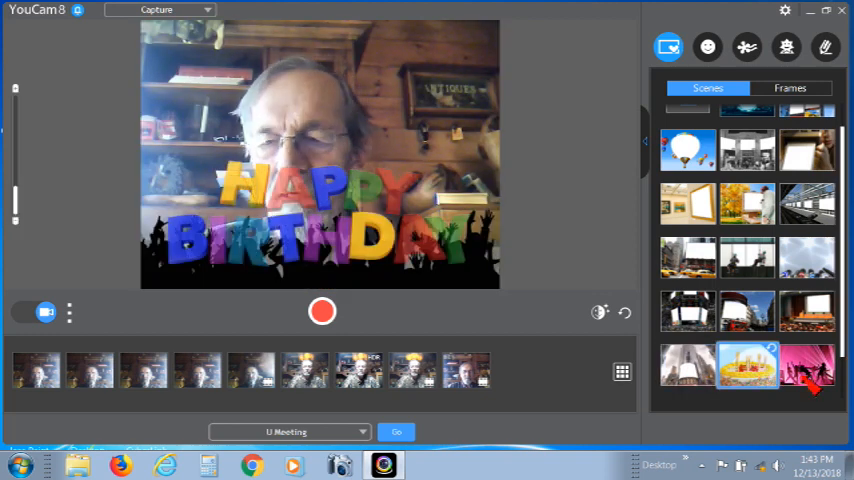
{"action": "left_click", "coordinate": [807, 364]}
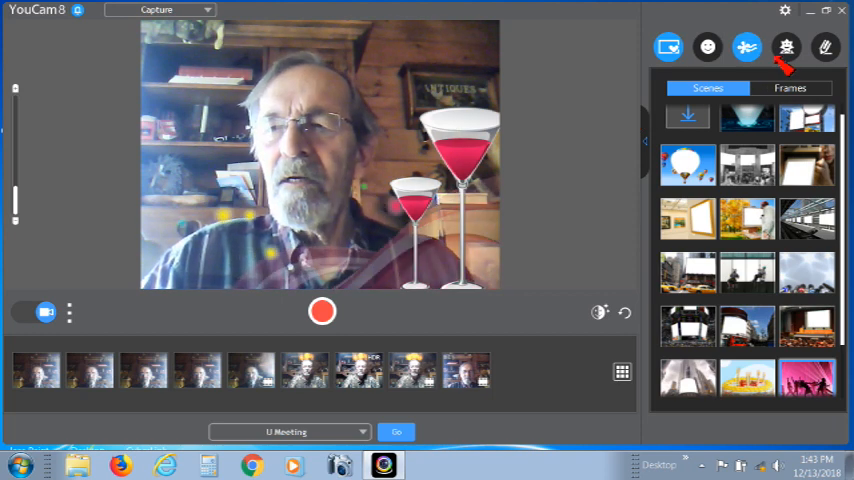
{"action": "left_click", "coordinate": [787, 47]}
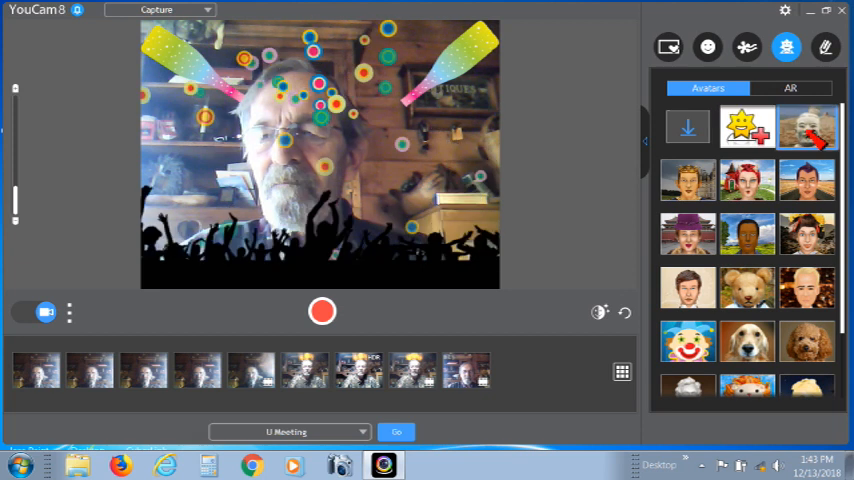
- Try the crowned king and golden retriever avatars, then settle on the white stone bust
{"action": "left_click", "coordinate": [808, 130]}
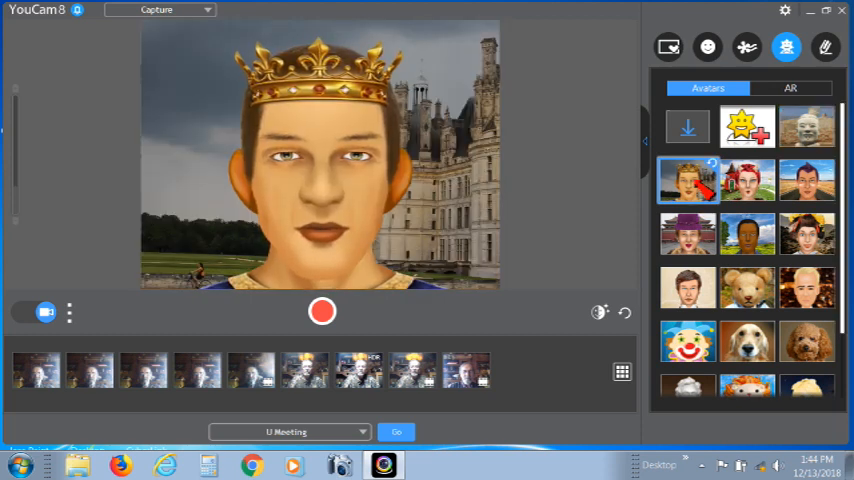
{"action": "left_click", "coordinate": [747, 341]}
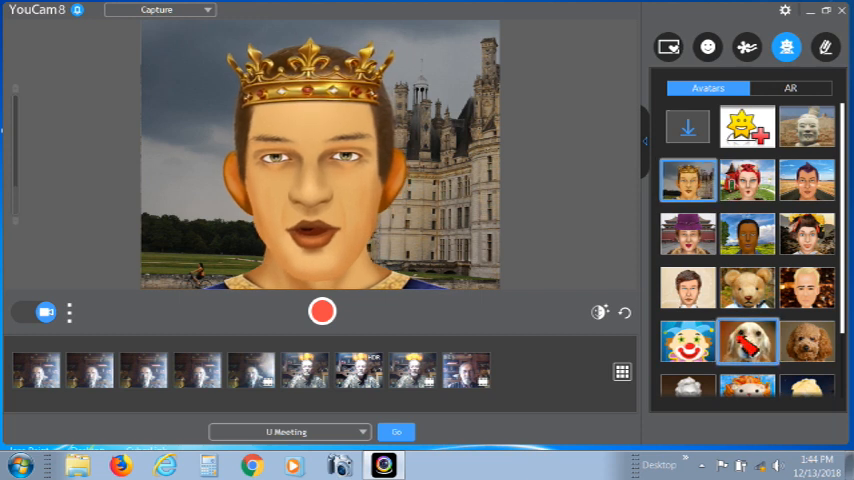
{"action": "left_click", "coordinate": [748, 341]}
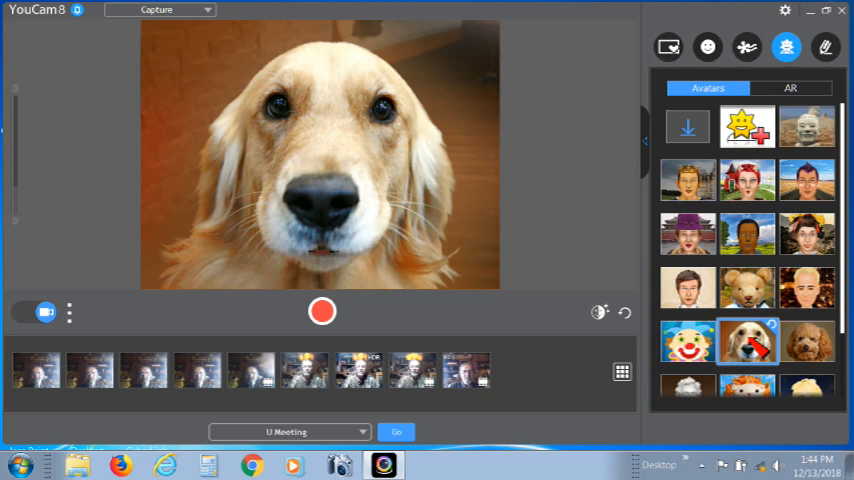
{"action": "left_click", "coordinate": [747, 341]}
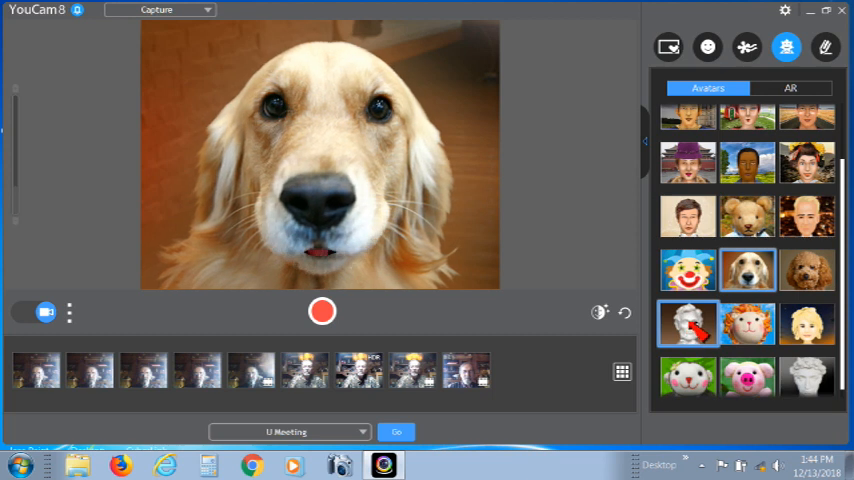
{"action": "left_click", "coordinate": [688, 324]}
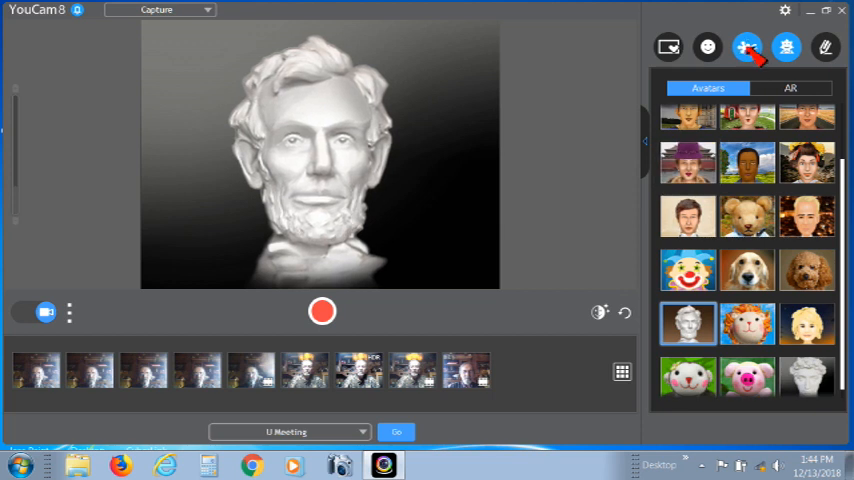
- Switch to Particles and try popcorn, playing card, sparkle and twinkling star particles
{"action": "left_click", "coordinate": [747, 47]}
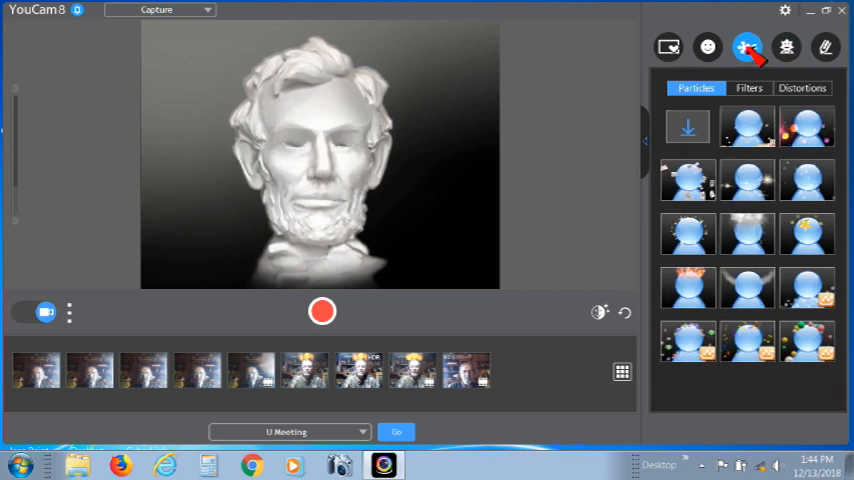
{"action": "left_click", "coordinate": [747, 127]}
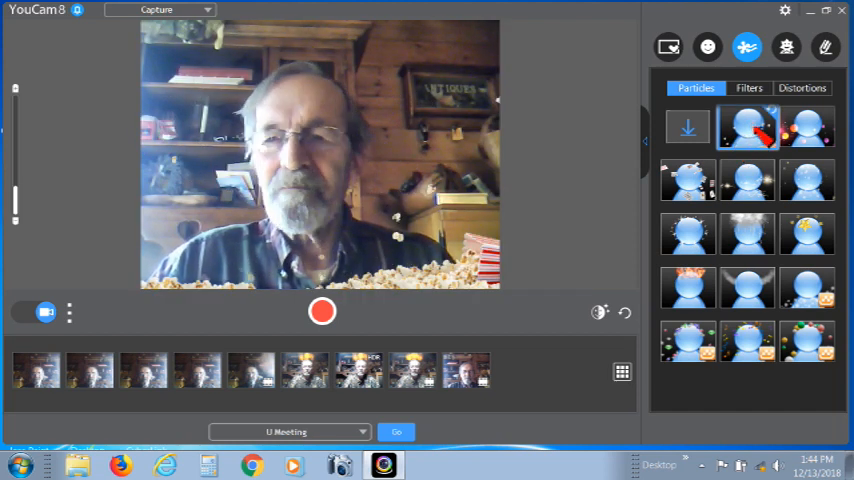
{"action": "left_click", "coordinate": [807, 127]}
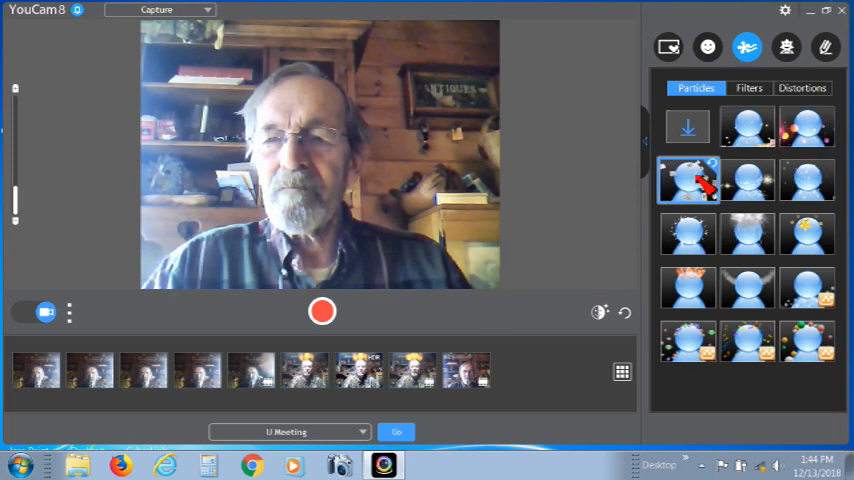
{"action": "left_click", "coordinate": [687, 180]}
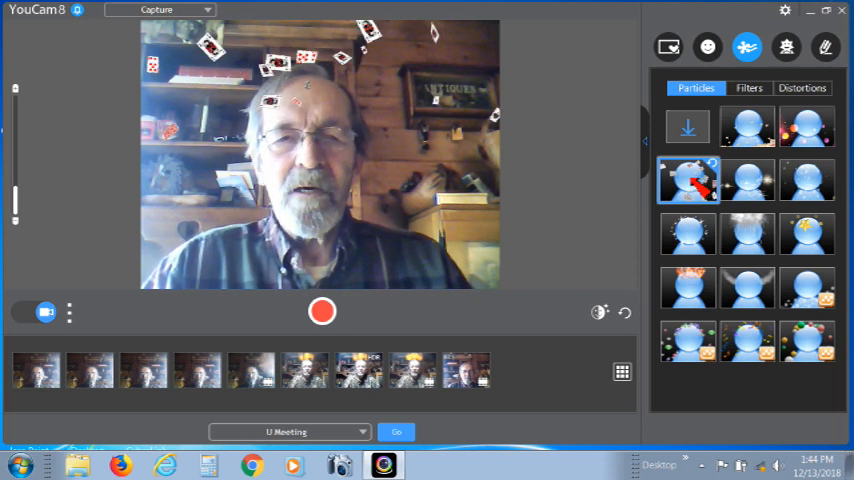
{"action": "left_click", "coordinate": [747, 180]}
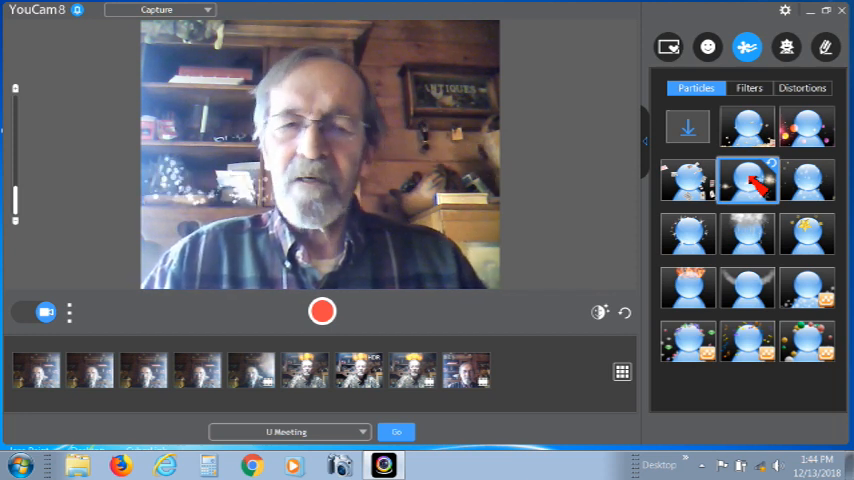
{"action": "left_click", "coordinate": [806, 180]}
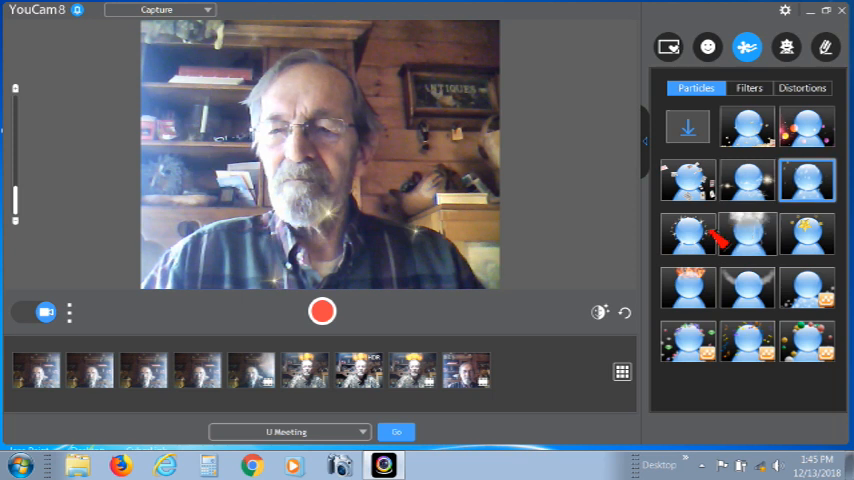
{"action": "left_click", "coordinate": [687, 234]}
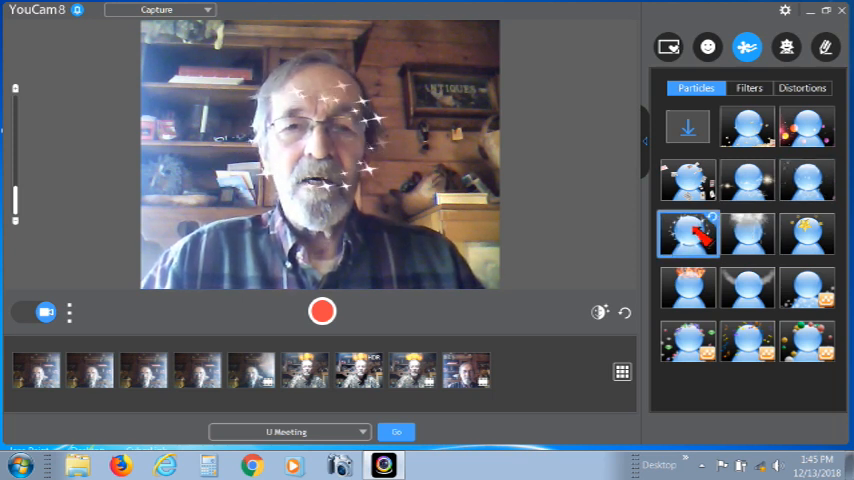
- Try cloud, fire and gem particles, ending on bouncing coloured balls
{"action": "left_click", "coordinate": [747, 234]}
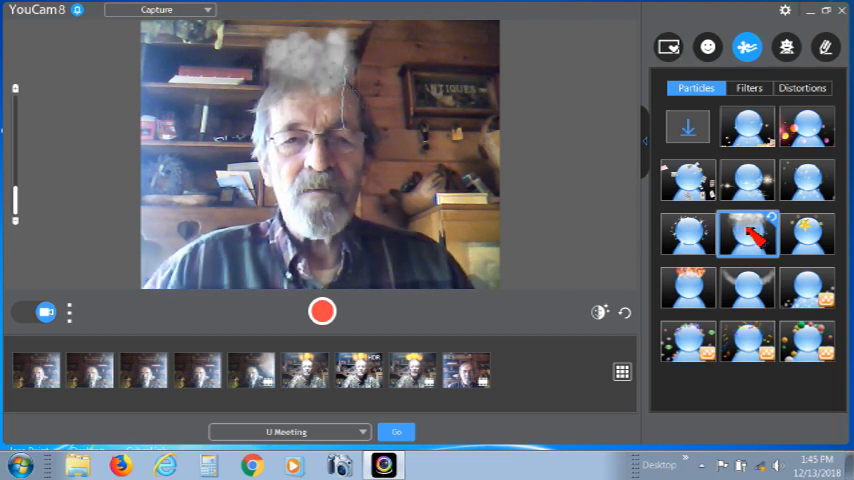
{"action": "left_click", "coordinate": [806, 233]}
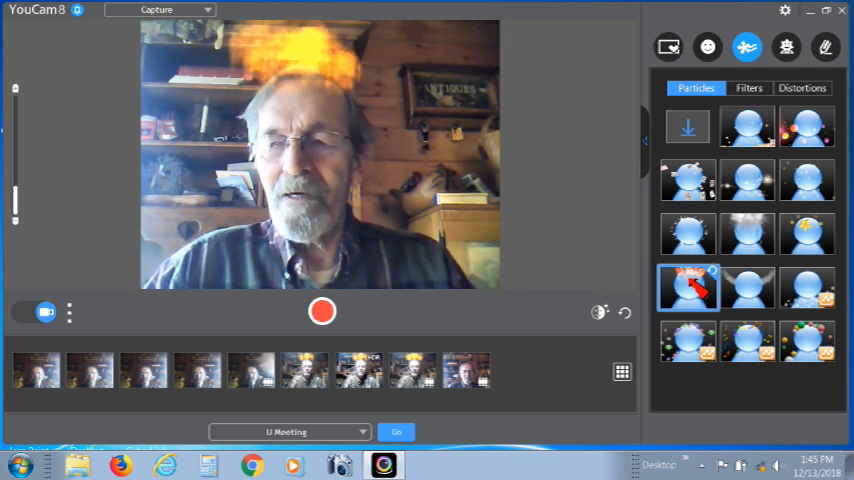
{"action": "left_click", "coordinate": [747, 287]}
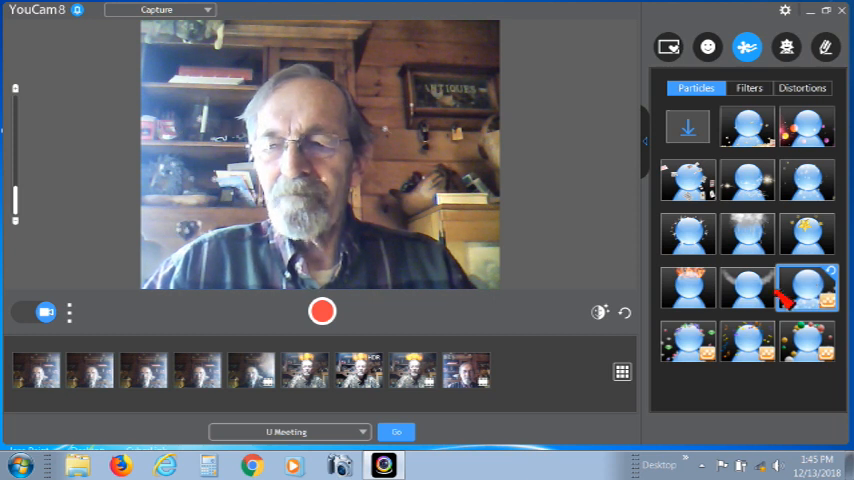
{"action": "left_click", "coordinate": [687, 342]}
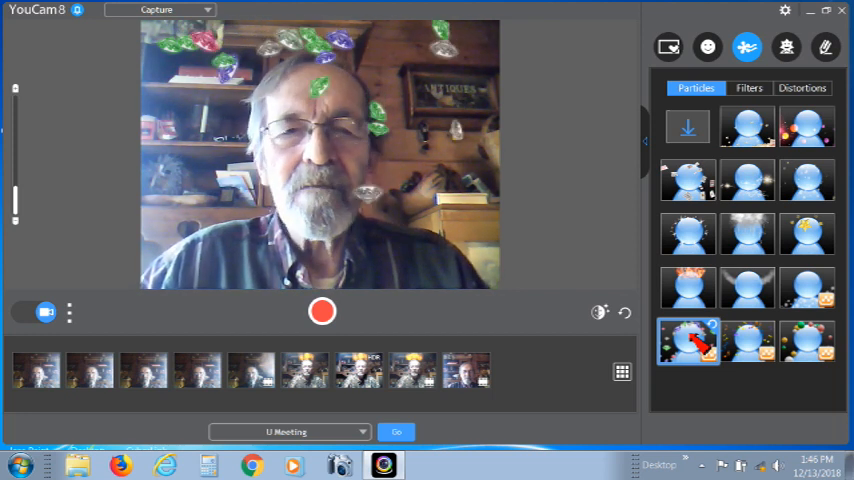
{"action": "left_click", "coordinate": [748, 341]}
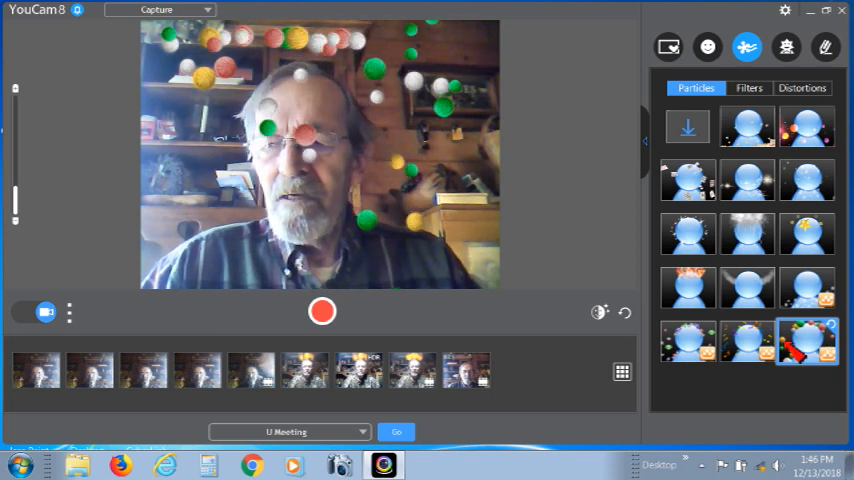
{"action": "left_click", "coordinate": [708, 47]}
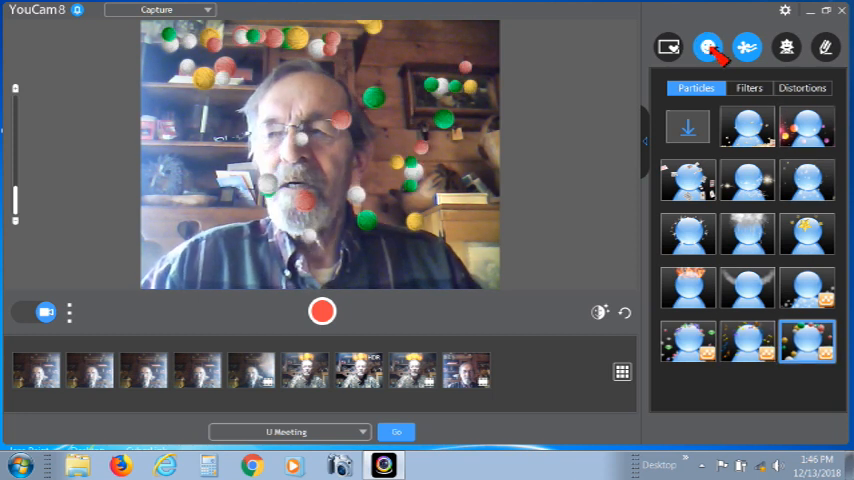
- Try the grinning thumbs-up, heart-eyes and winking emoticons on the face
{"action": "left_click", "coordinate": [708, 47]}
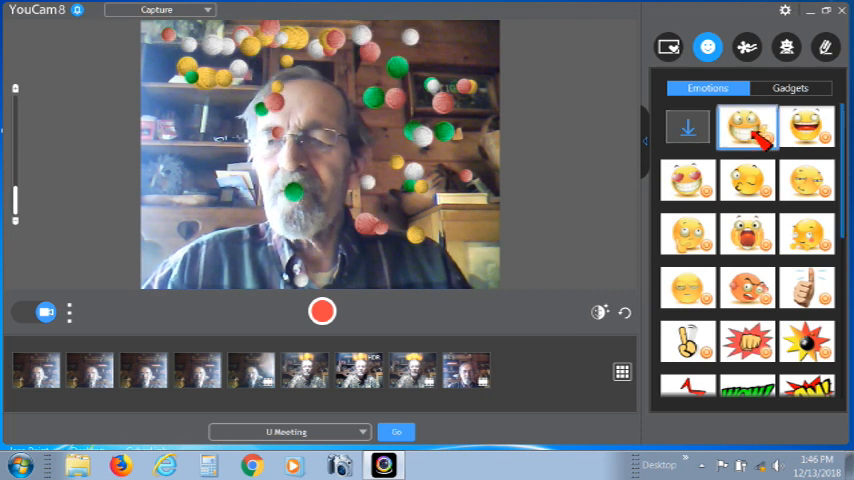
{"action": "left_click", "coordinate": [748, 127]}
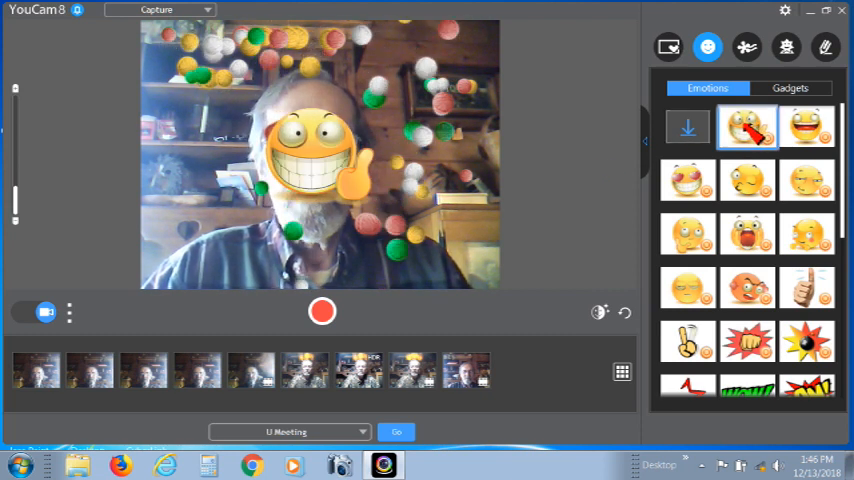
{"action": "left_click", "coordinate": [807, 127]}
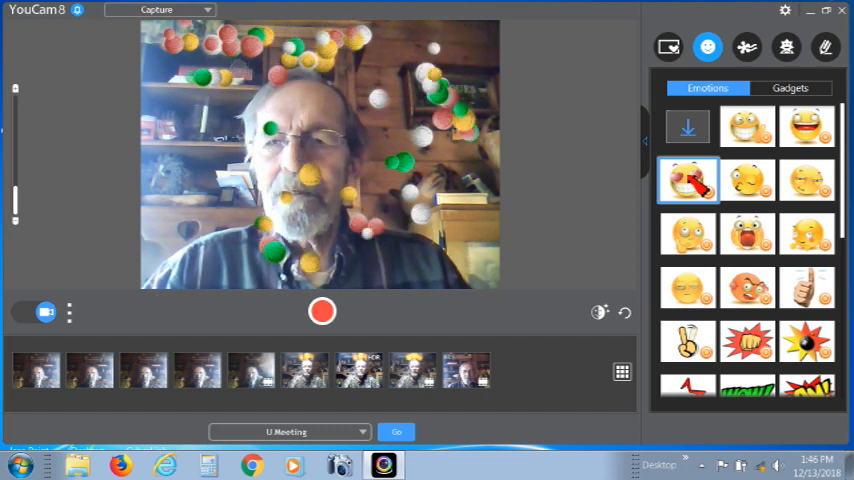
{"action": "left_click", "coordinate": [748, 180]}
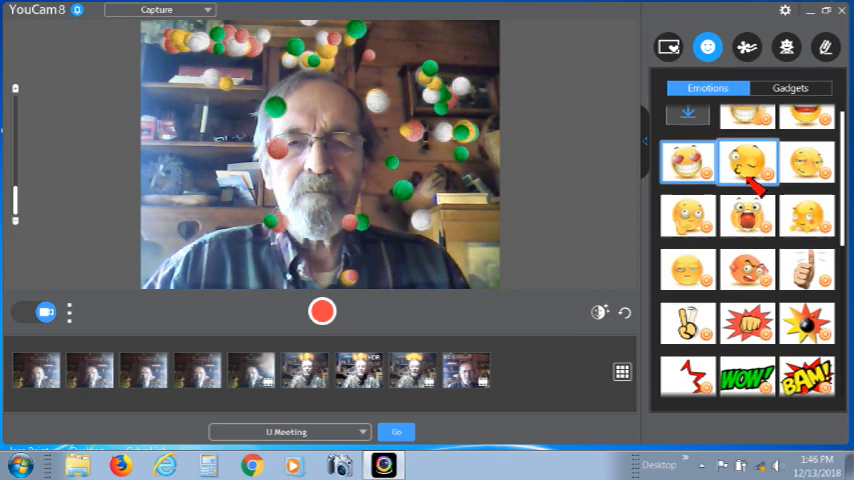
{"action": "left_click", "coordinate": [747, 162]}
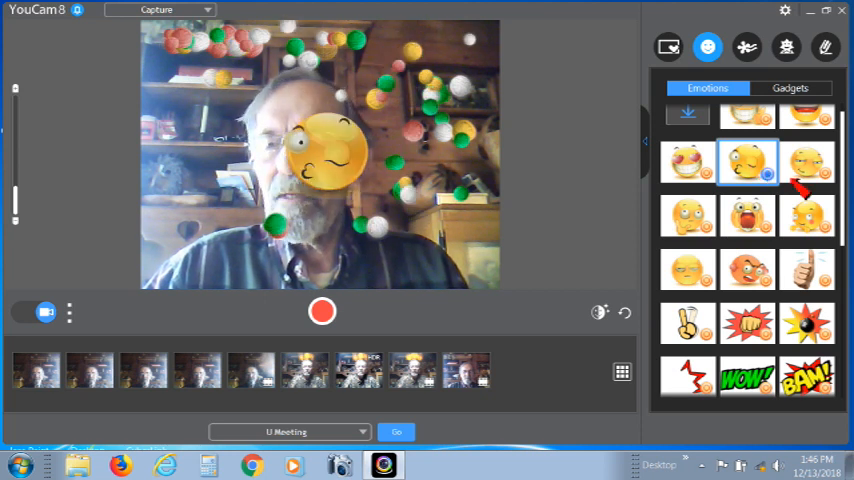
{"action": "left_click", "coordinate": [747, 216]}
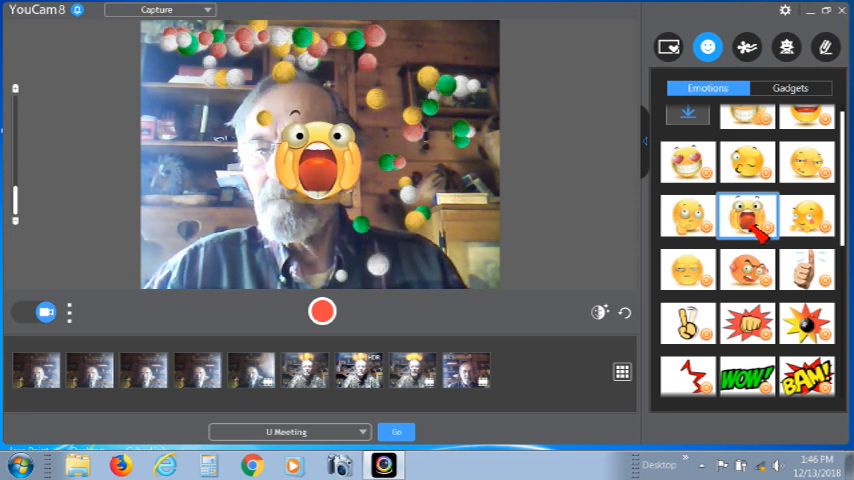
- Try angry, thumbs-up, punch, WOW, popping-eyes and red lips stickers, then scroll the list
{"action": "left_click", "coordinate": [747, 270]}
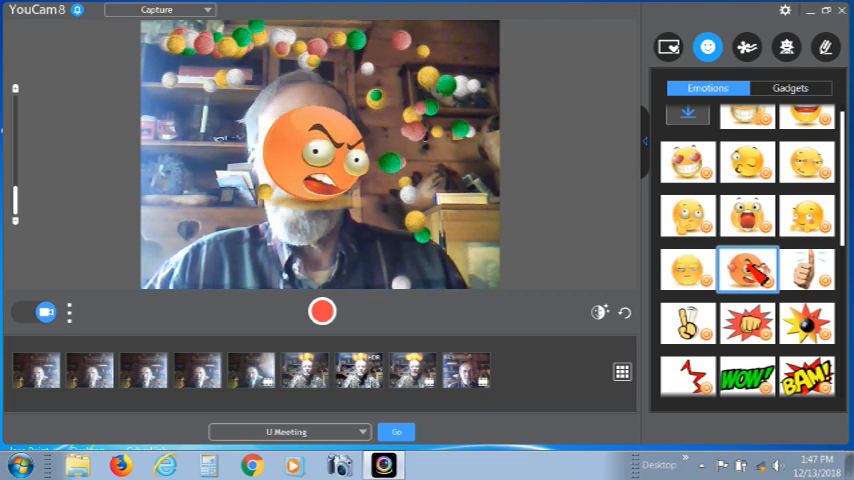
{"action": "left_click", "coordinate": [807, 270]}
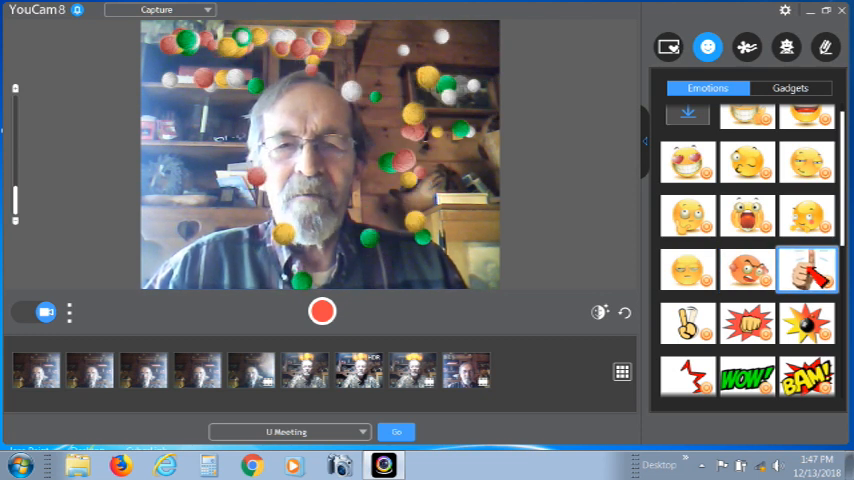
{"action": "left_click", "coordinate": [747, 323]}
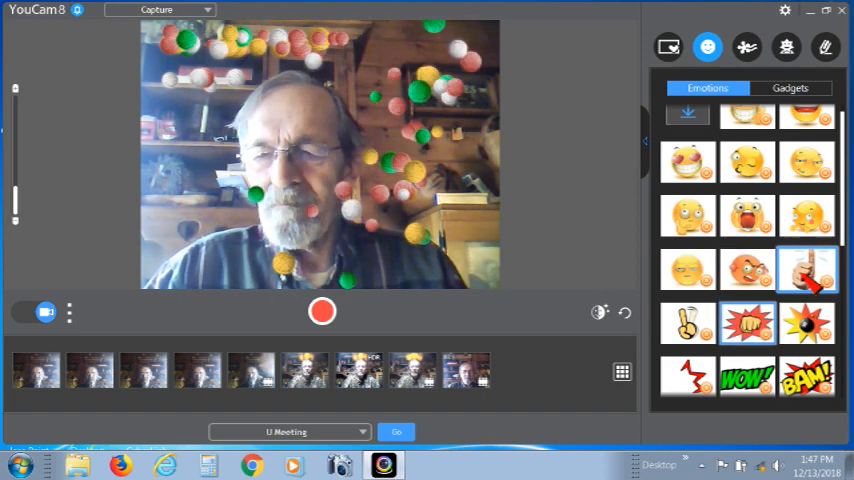
{"action": "left_click", "coordinate": [747, 270]}
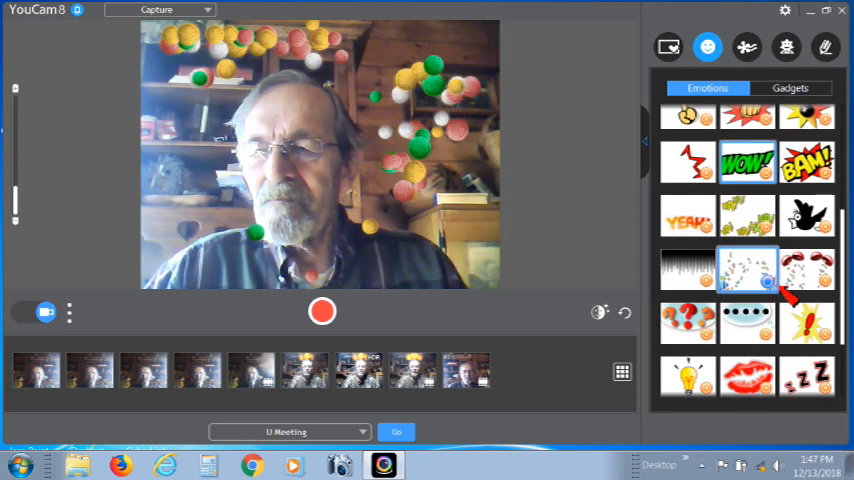
{"action": "left_click", "coordinate": [807, 270]}
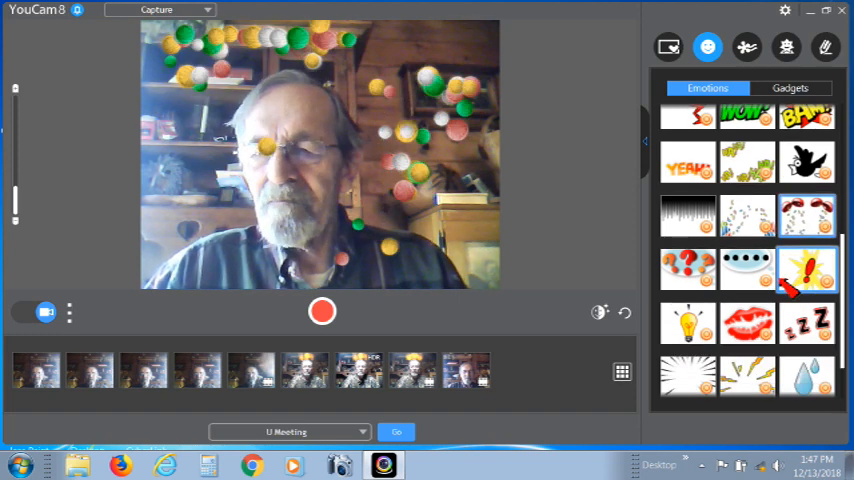
{"action": "left_click", "coordinate": [747, 322]}
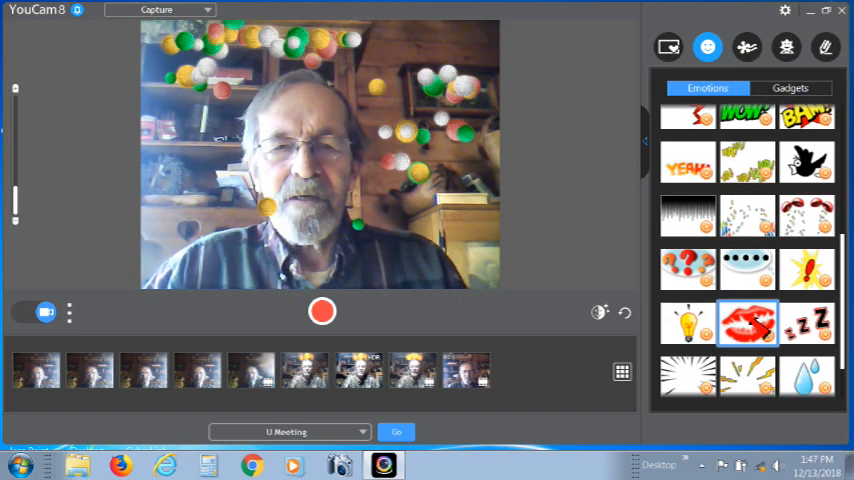
{"action": "scroll", "scroll_direction": "down", "scroll_amount": 3}
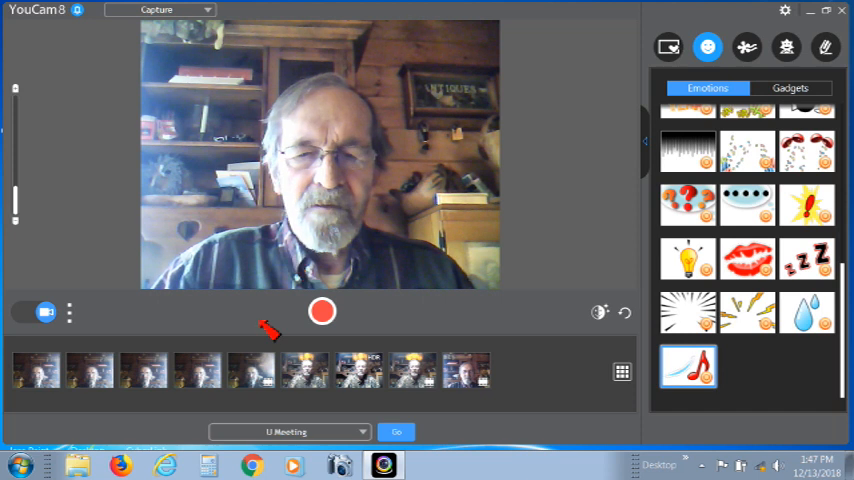
- Start recording the webcam video and step through Avatar and Particles to Scenes
{"action": "left_click", "coordinate": [322, 312]}
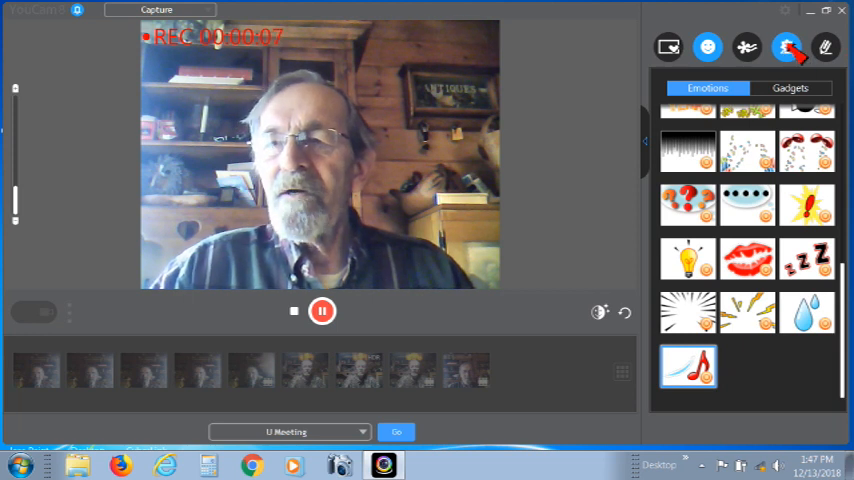
{"action": "left_click", "coordinate": [787, 47]}
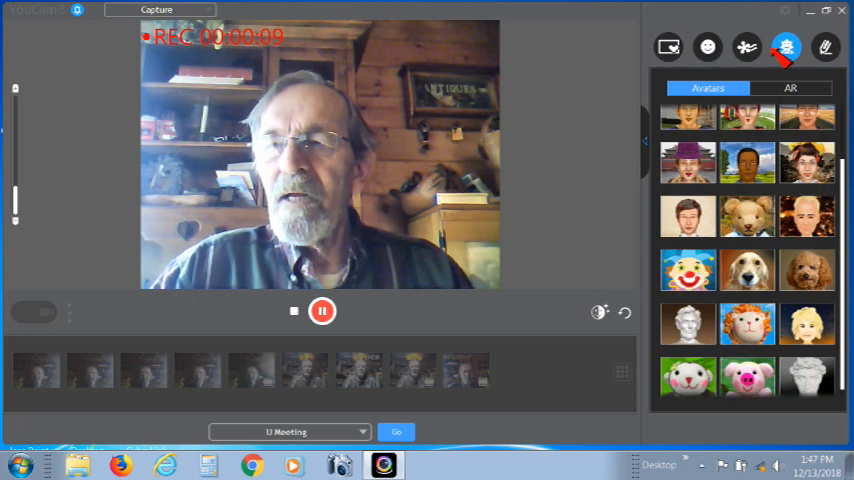
{"action": "left_click", "coordinate": [826, 47]}
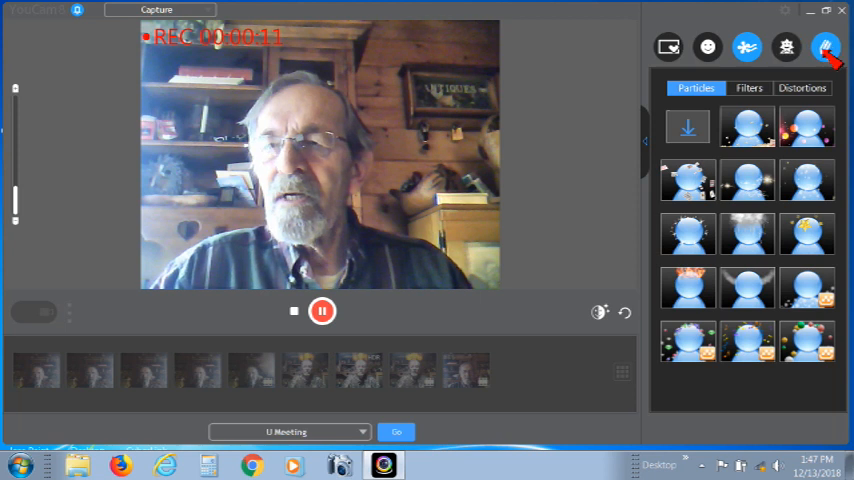
{"action": "left_click", "coordinate": [707, 47]}
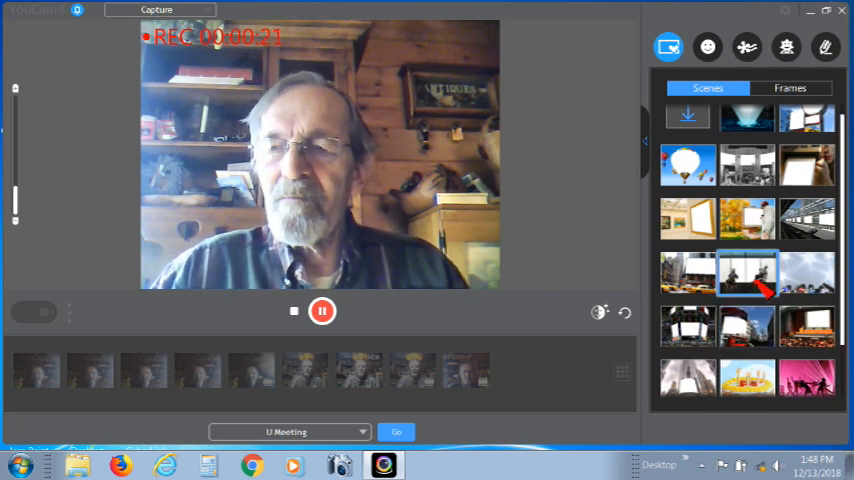
- Put the recording inside the instant-photo scene and bring up the Brushes collection
{"action": "left_click", "coordinate": [748, 163]}
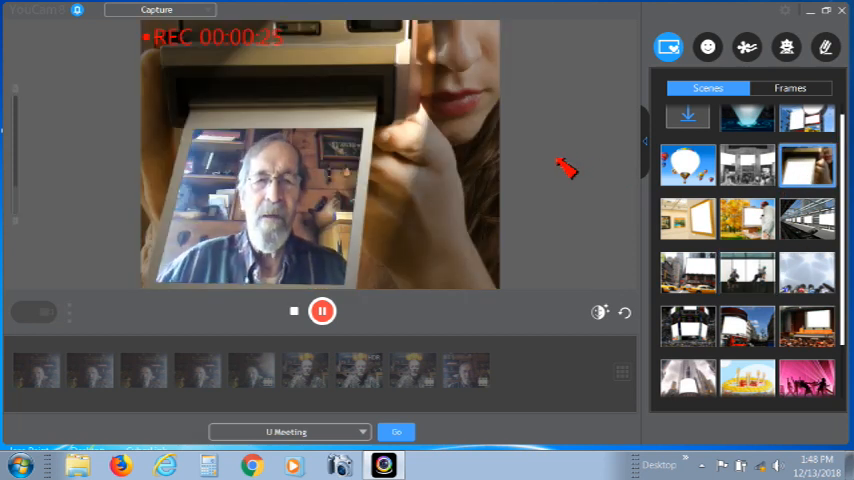
{"action": "left_click", "coordinate": [826, 47]}
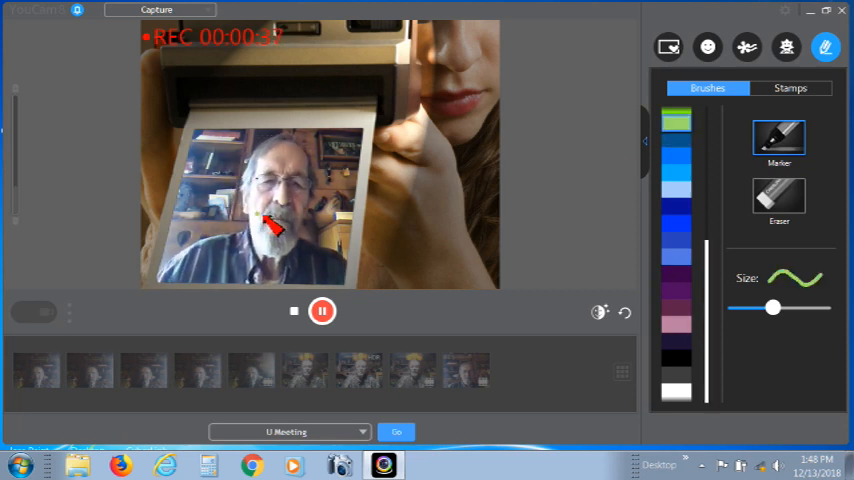
- Doodle a green marker mustache under the nose, then wipe it away with the Eraser
{"action": "left_click_drag", "start_coordinate": [262, 210], "coordinate": [295, 213]}
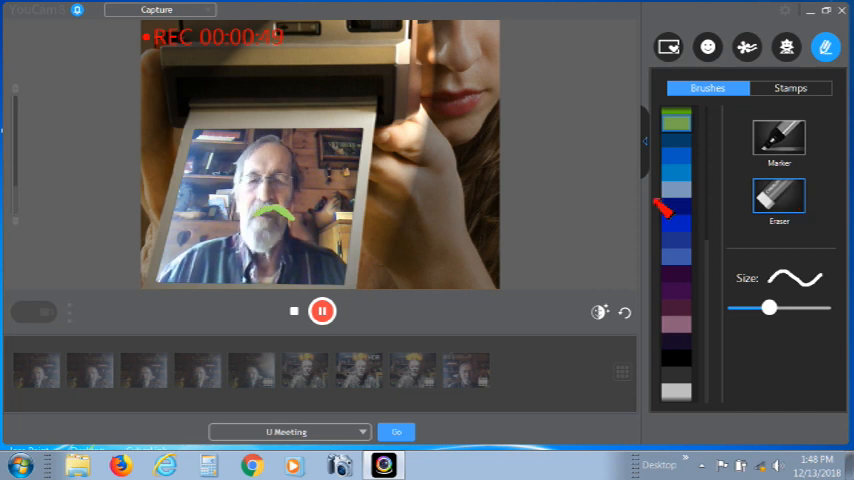
{"action": "left_click_drag", "start_coordinate": [263, 210], "coordinate": [310, 228]}
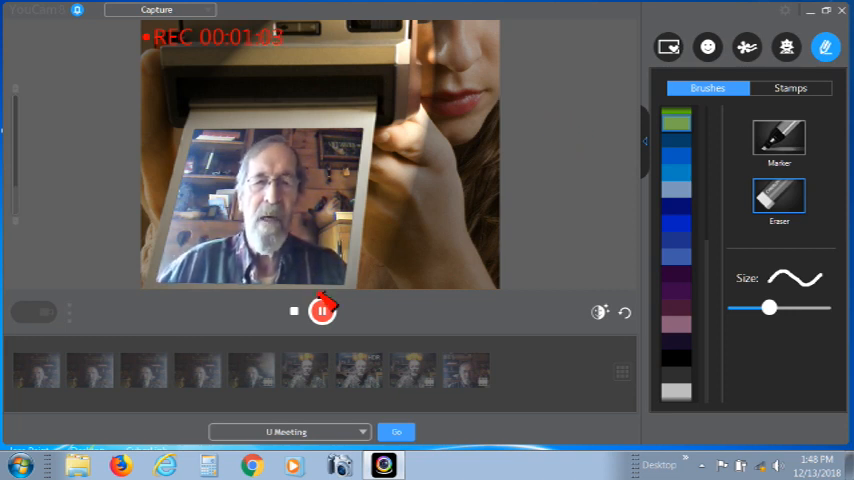
- Stop the recording and open the new Capture_20181213_1.wmv clip for playback
{"action": "left_click", "coordinate": [323, 311]}
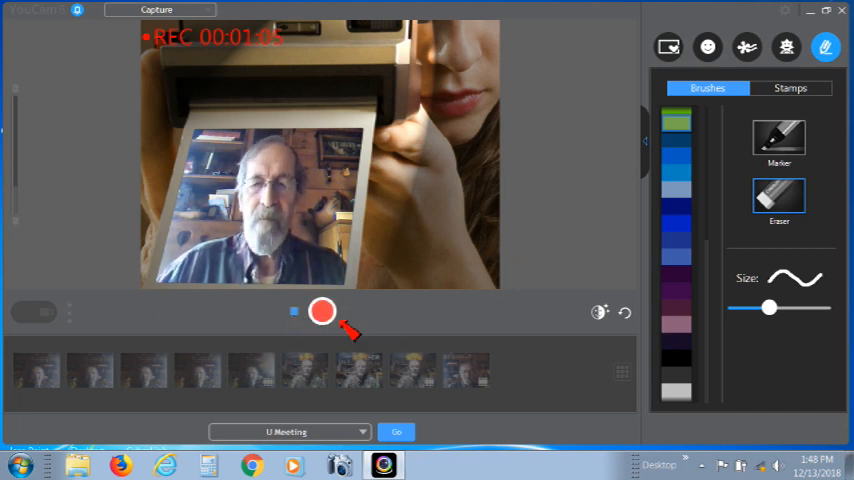
{"action": "left_click", "coordinate": [322, 311]}
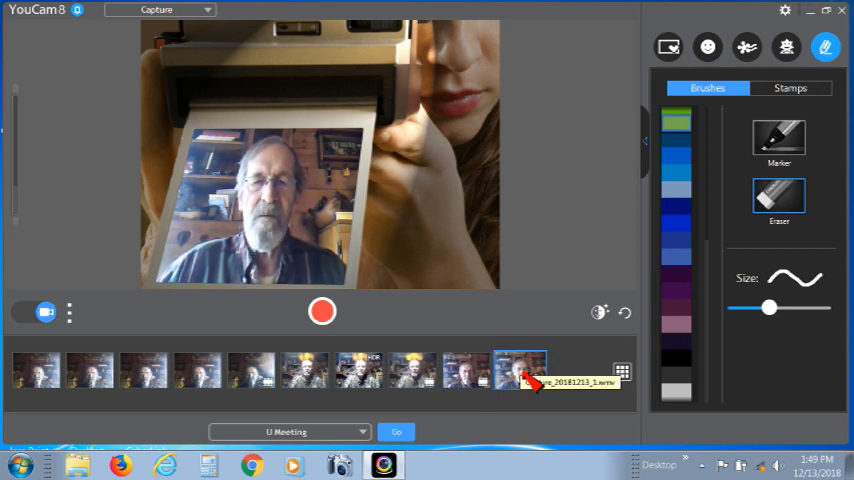
{"action": "double_click", "coordinate": [518, 370]}
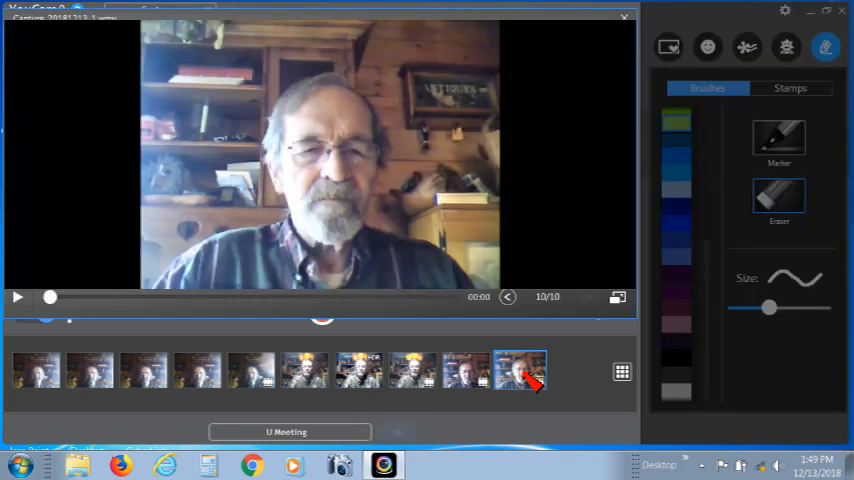
- Play the recorded clip through to its 1:05 end in the viewer
{"action": "left_click", "coordinate": [17, 311]}
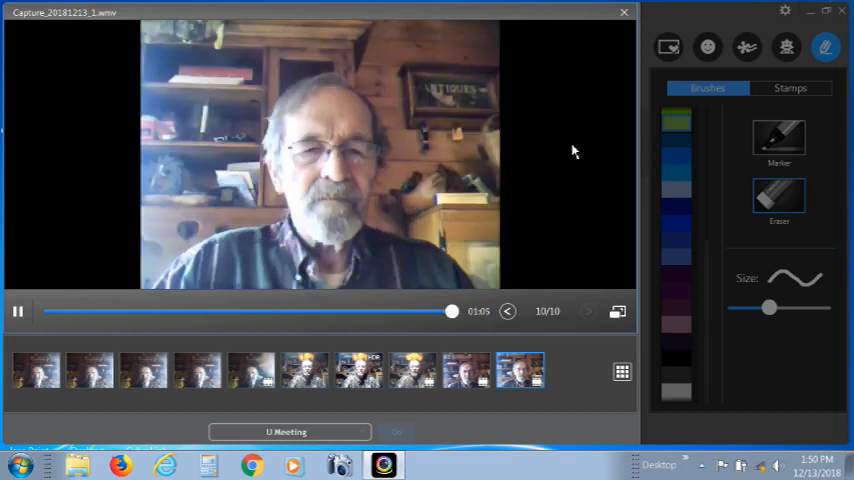
{"action": "left_click", "coordinate": [17, 311]}
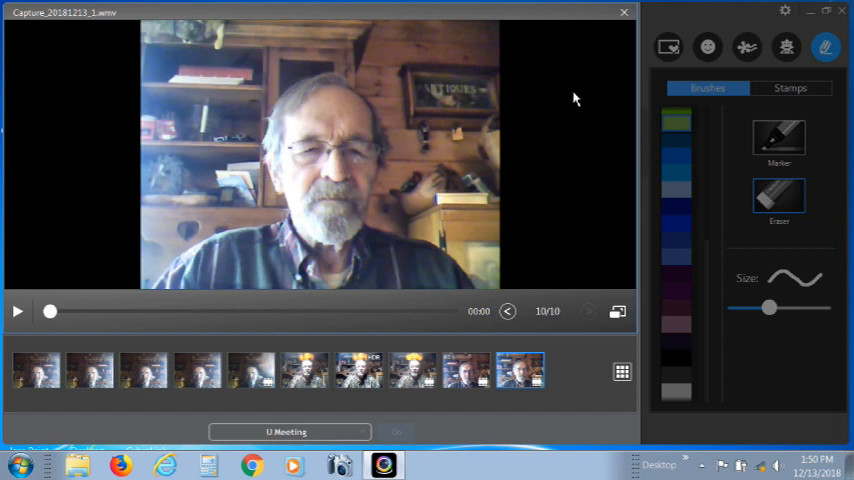
{"action": "mouse_move", "coordinate": [491, 136]}
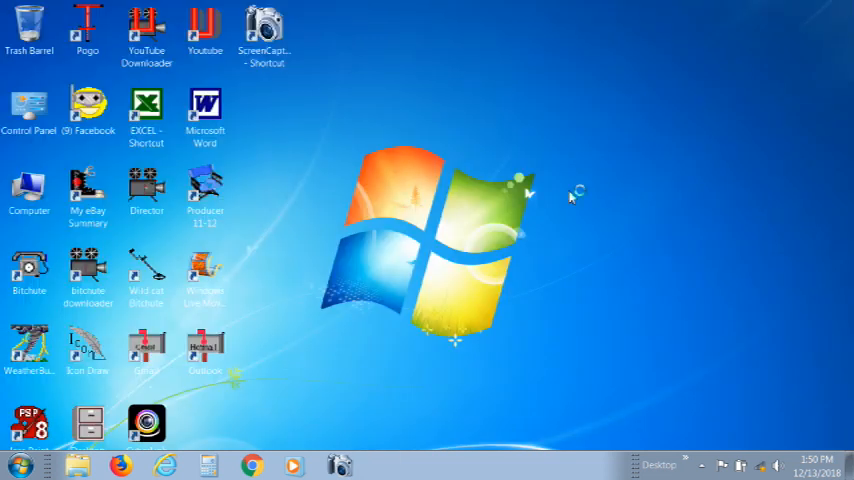
{"action": "mouse_move", "coordinate": [400, 195]}
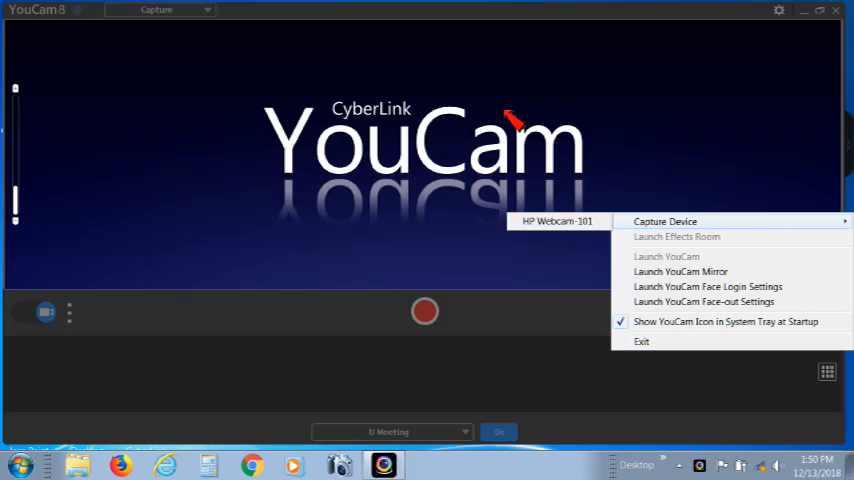
- Exit YouCam from the tray, then show the Screen Capturer icon's menu to stop capture
{"action": "left_click", "coordinate": [558, 221]}
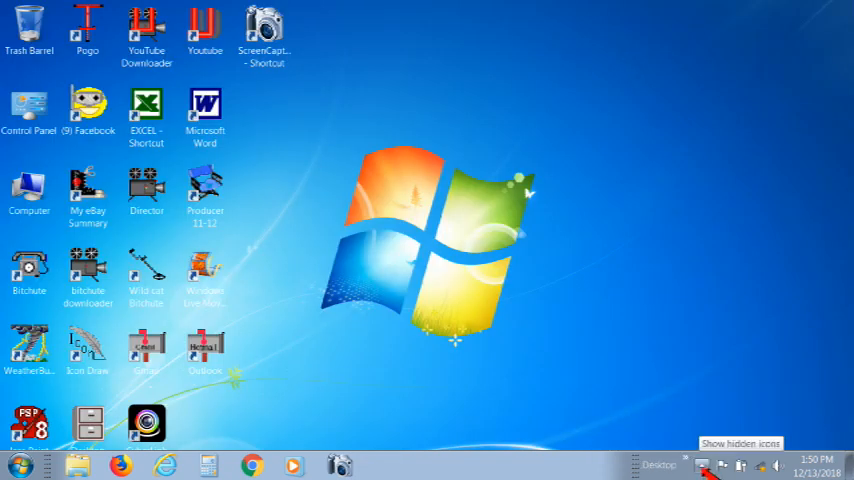
{"action": "left_click", "coordinate": [703, 465]}
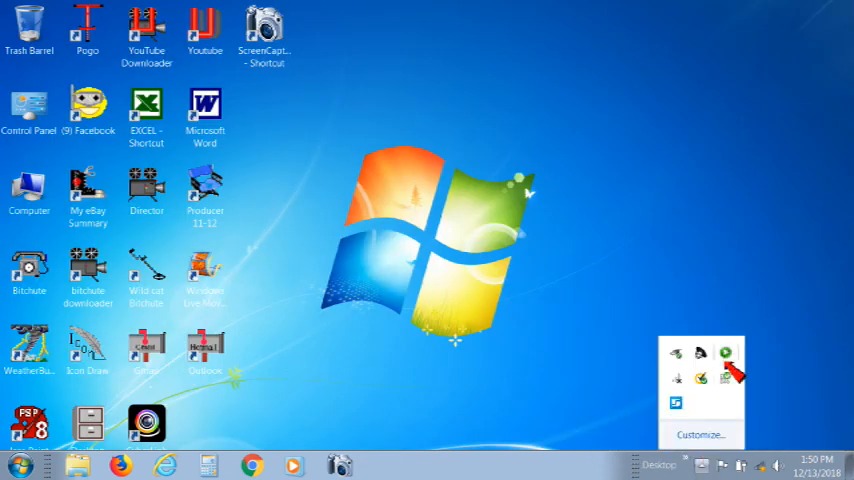
{"action": "left_click", "coordinate": [726, 353]}
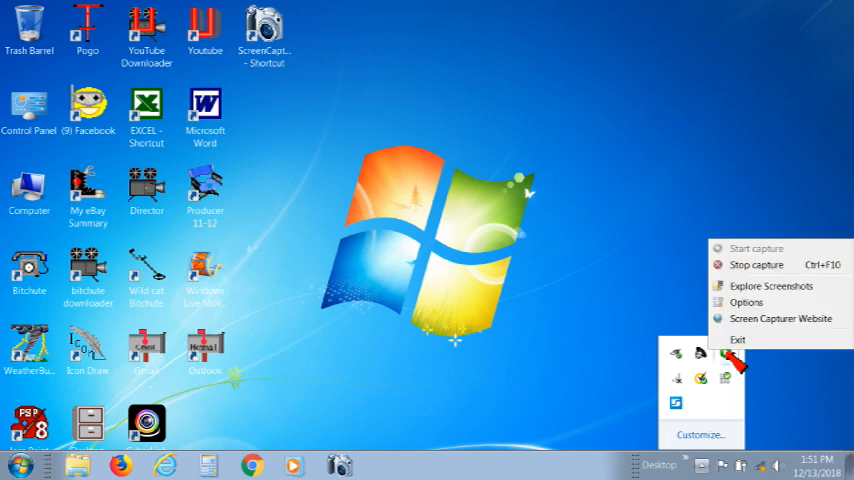